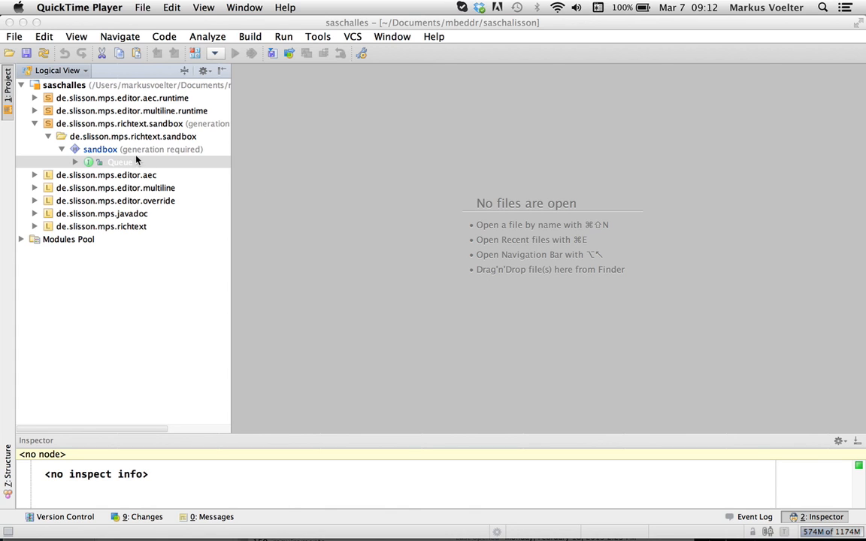
# - Open the Queue interface and extend its comment with 'You can edit text over multiple lines now.' and 'New line.'
pyautogui.doubleClick(119, 162)
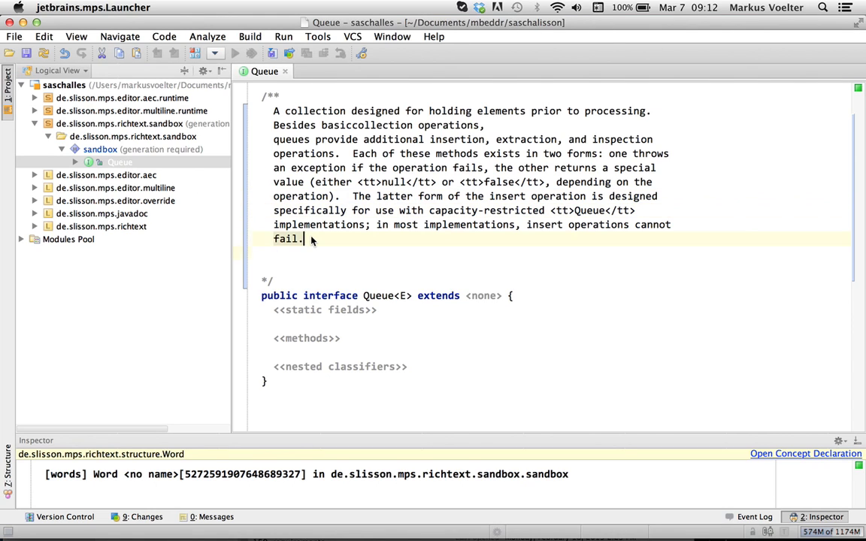
pyautogui.press('Return')
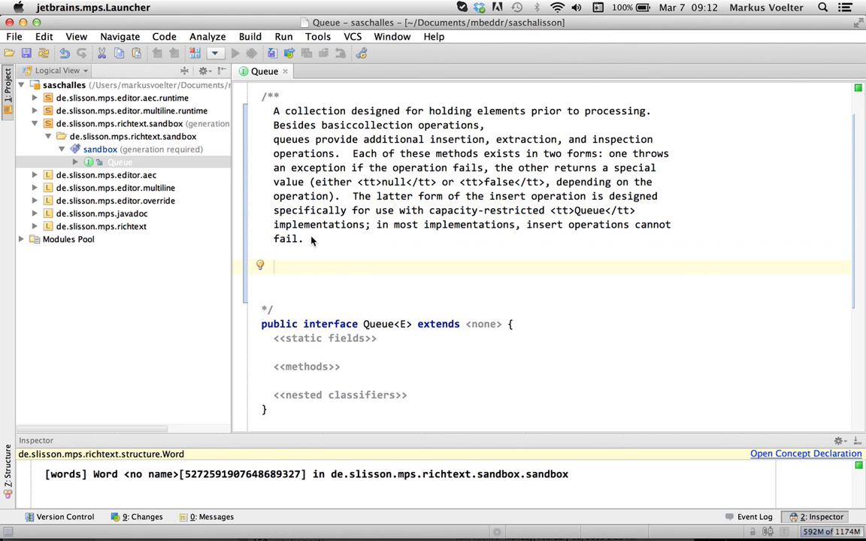
pyautogui.write('YOu can edit text ovr mu')
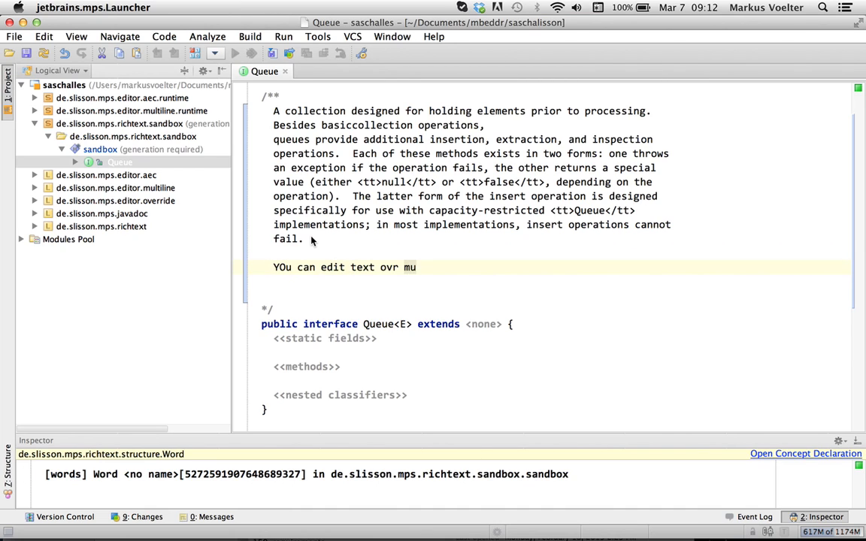
pyautogui.write('er')
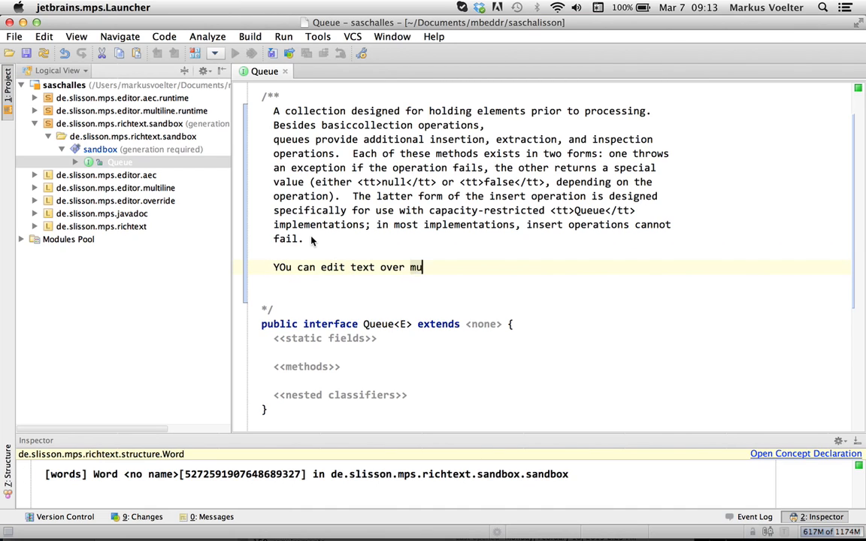
pyautogui.write('ltiple lines now.')
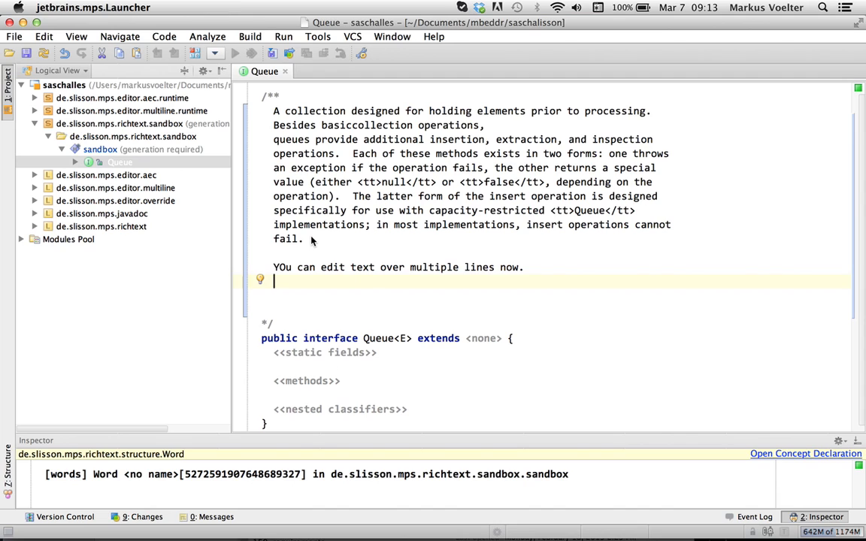
pyautogui.write('New line.')
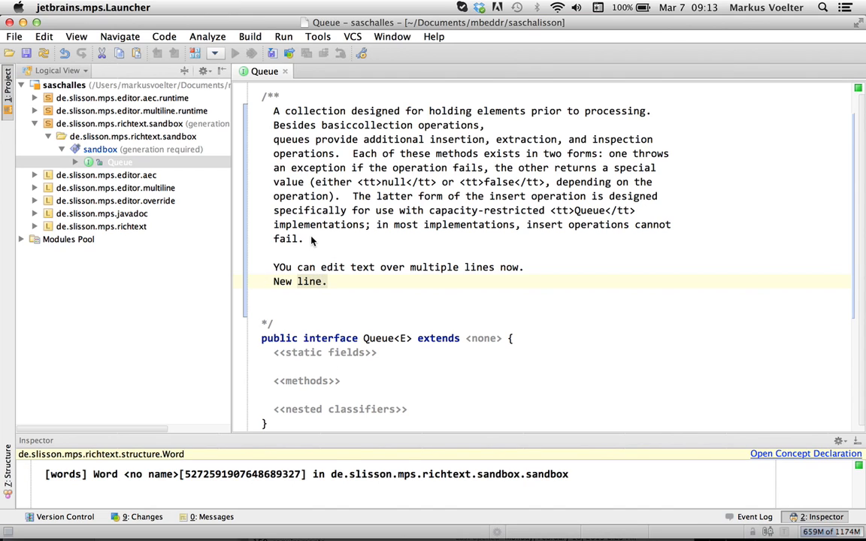
pyautogui.doubleClick(283, 281)
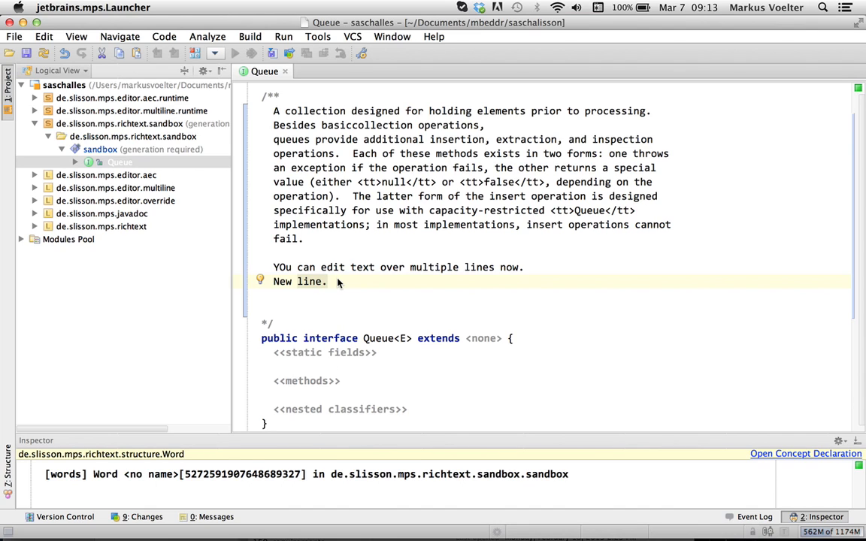
pyautogui.click(337, 281)
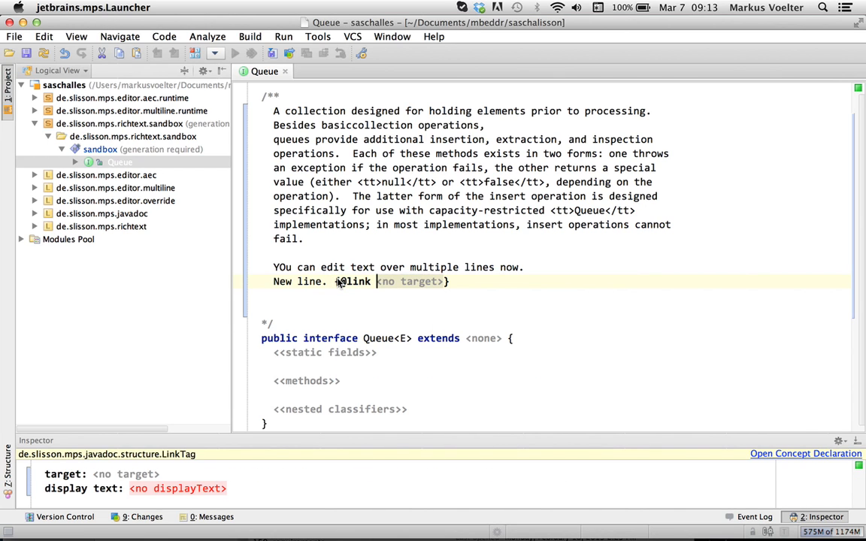
pyautogui.write('AbstractCollection')
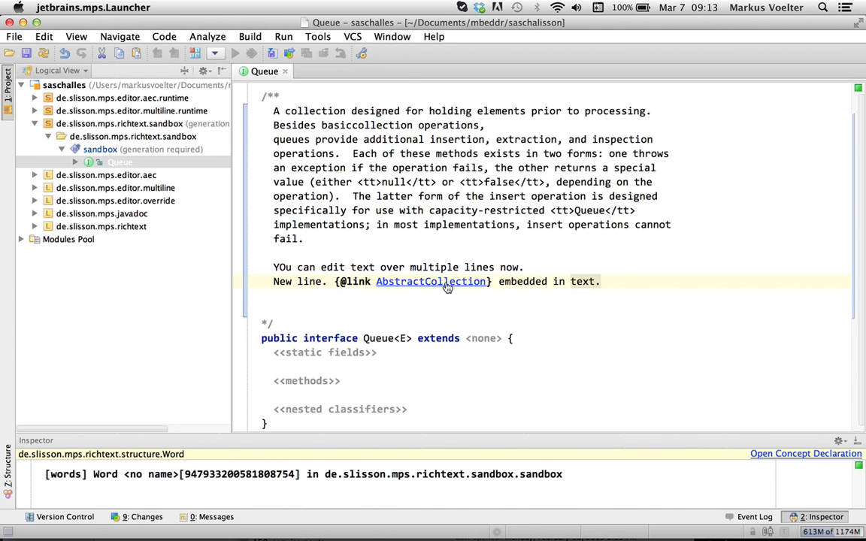
pyautogui.click(430, 282)
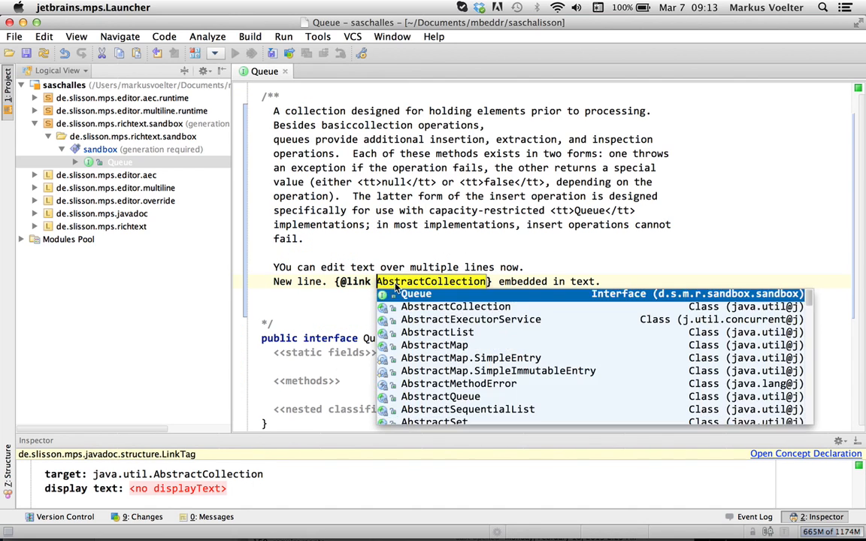
# - Rename the interface to QueueRename, then jump from the link to the LinkTag concept
pyautogui.click(415, 293)
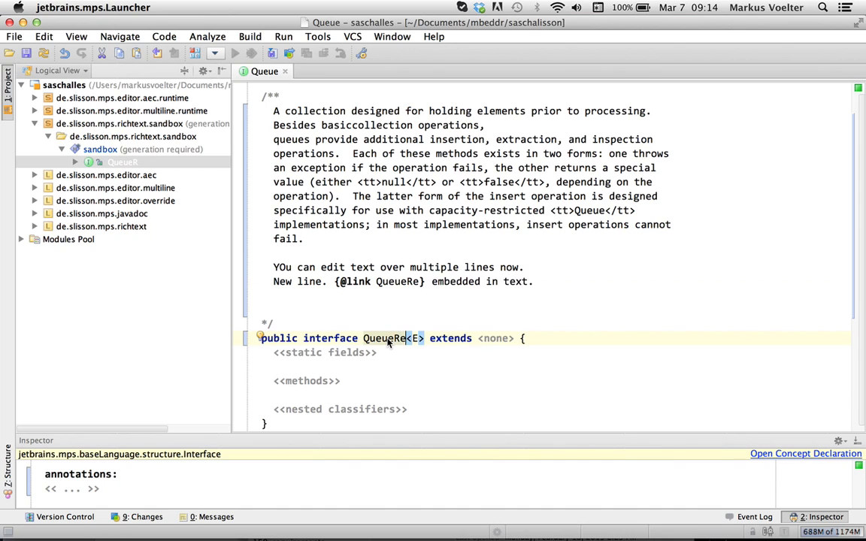
pyautogui.write('name')
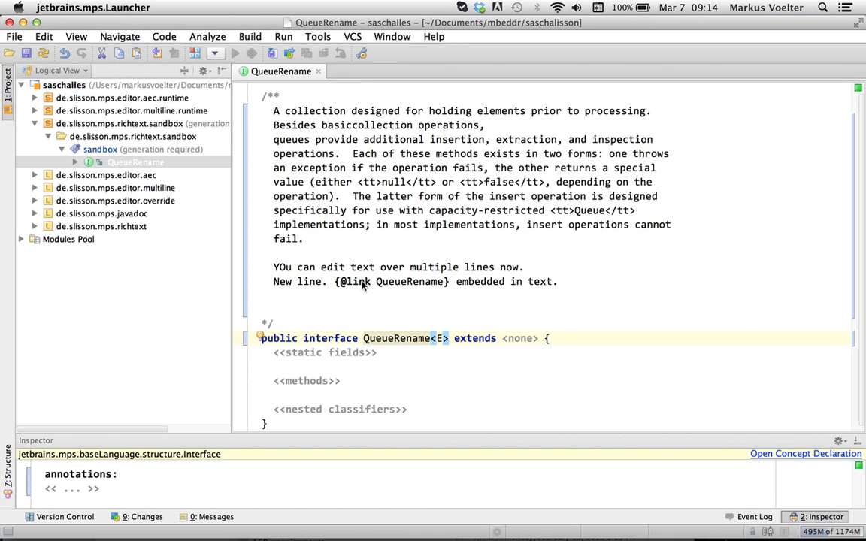
pyautogui.moveTo(388, 292)
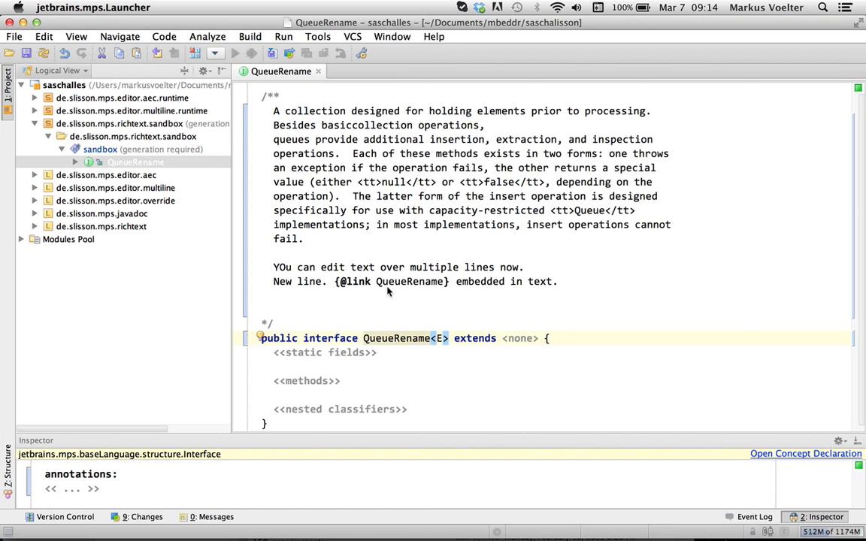
pyautogui.click(355, 283)
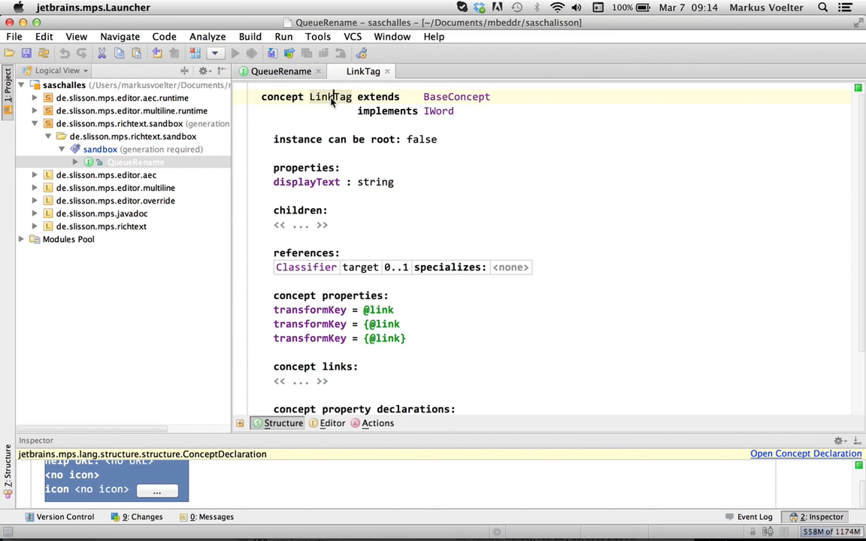
pyautogui.click(280, 71)
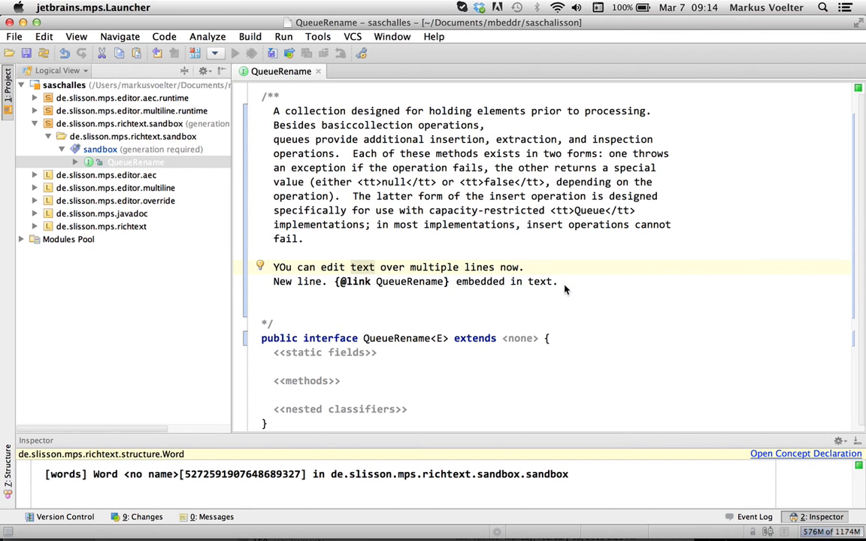
pyautogui.write('@o')
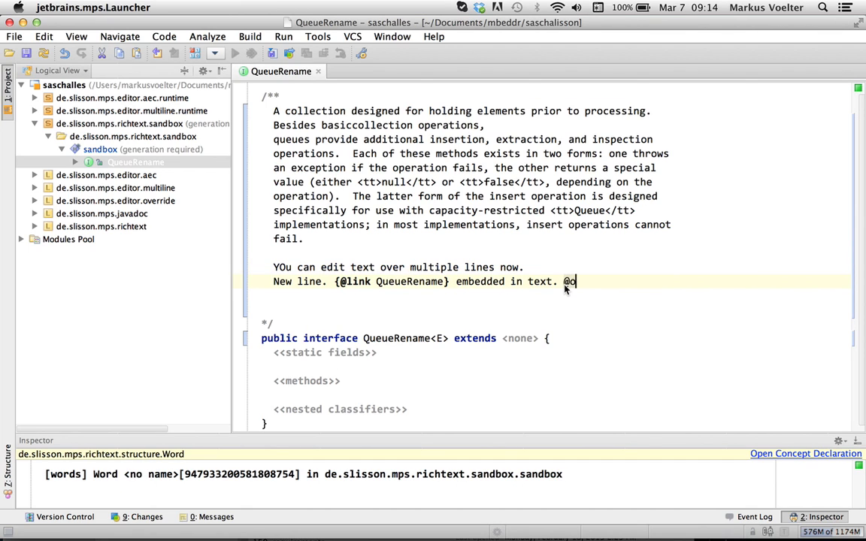
pyautogui.write('param <E>')
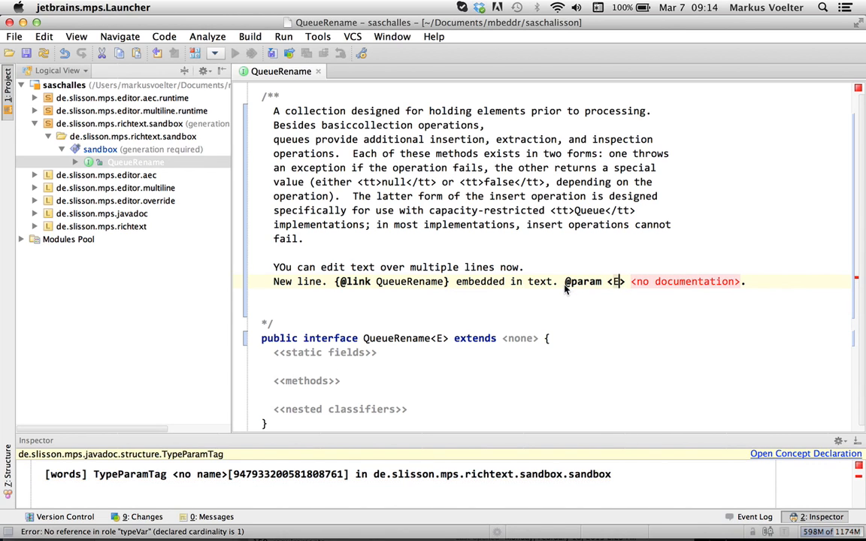
pyautogui.write('add some text.')
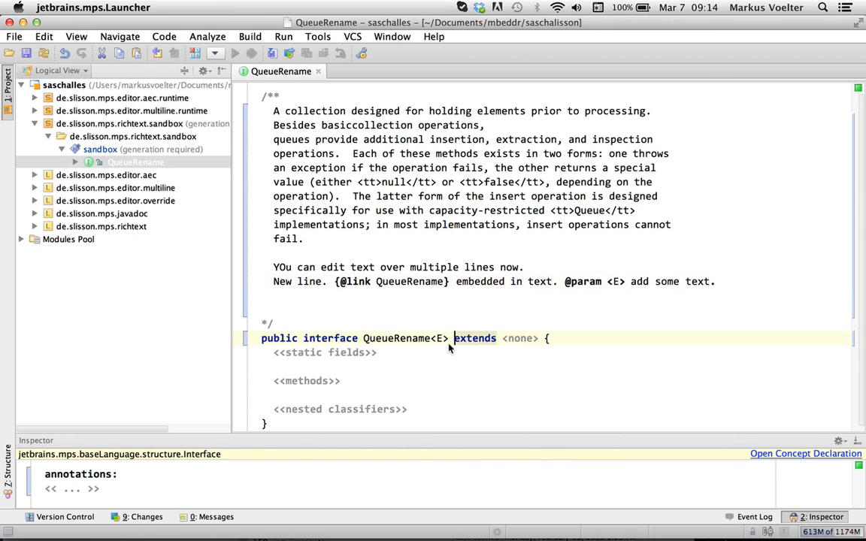
pyautogui.write('Rena')
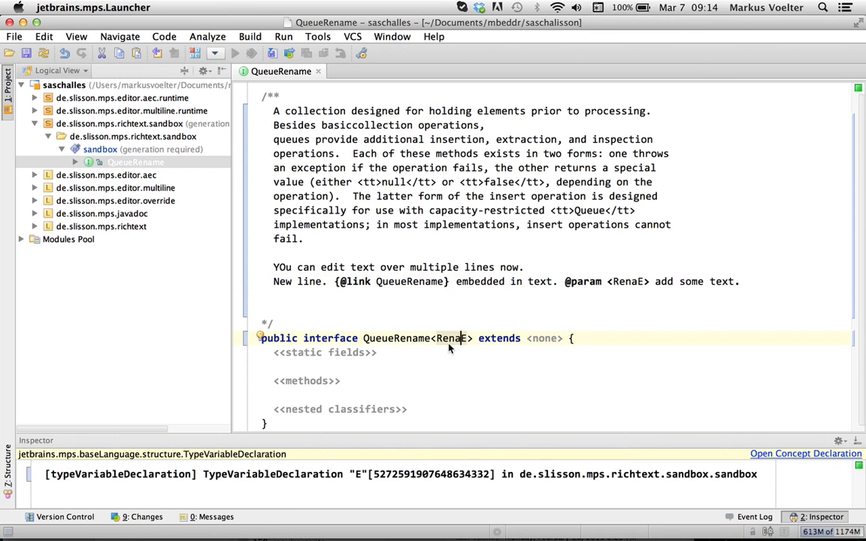
pyautogui.write('md')
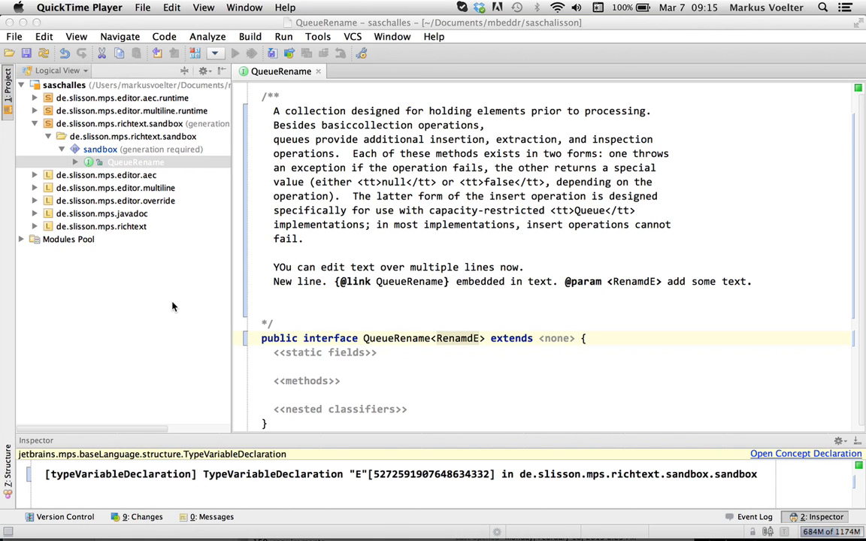
pyautogui.moveTo(202, 168)
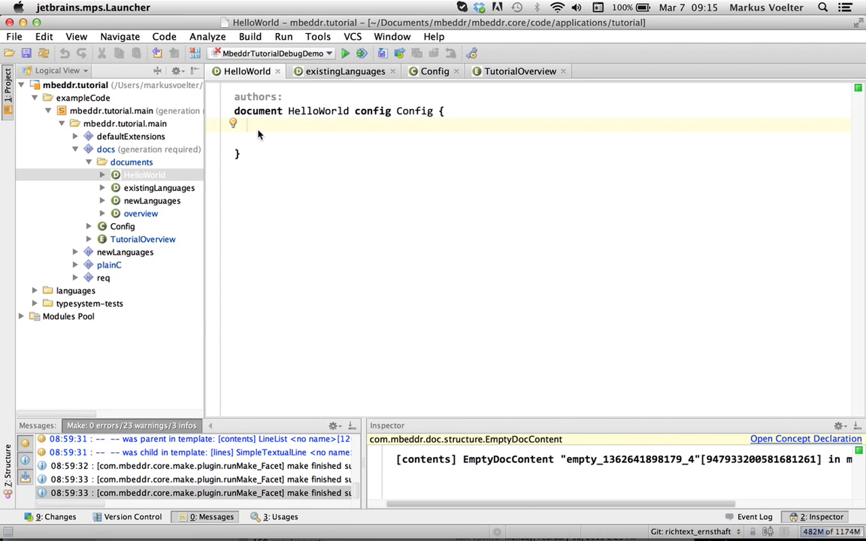
pyautogui.write('#s')
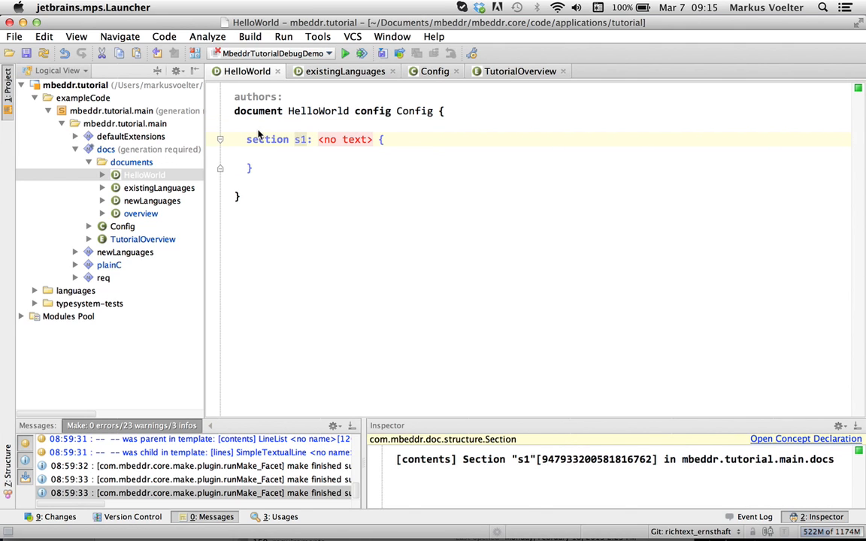
pyautogui.write('Overview')
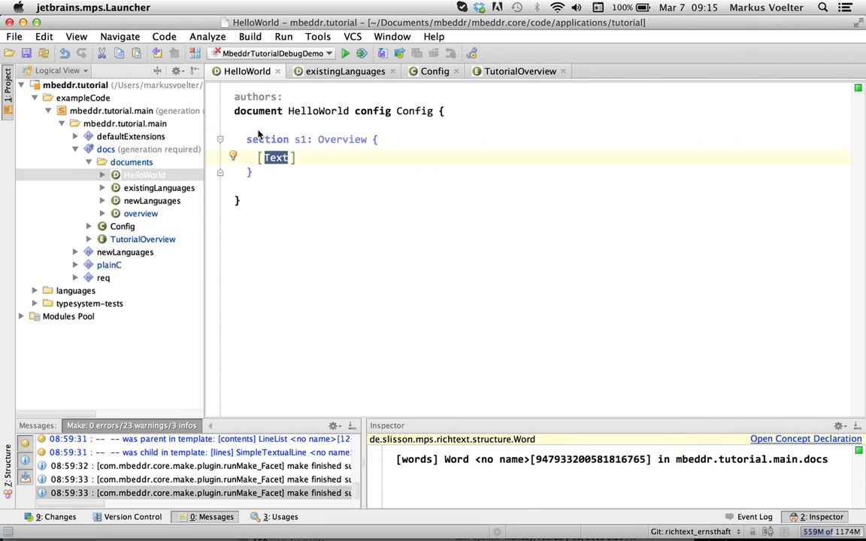
pyautogui.write('Here is some')
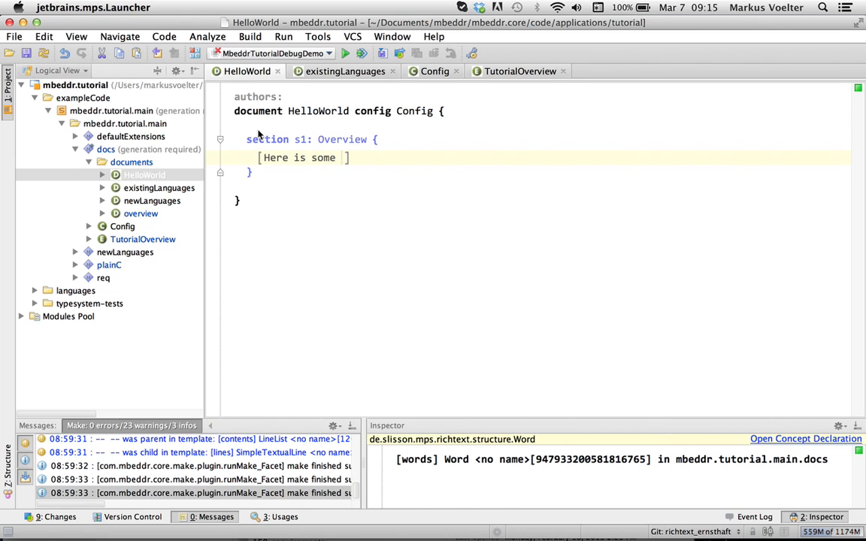
pyautogui.write('text.')
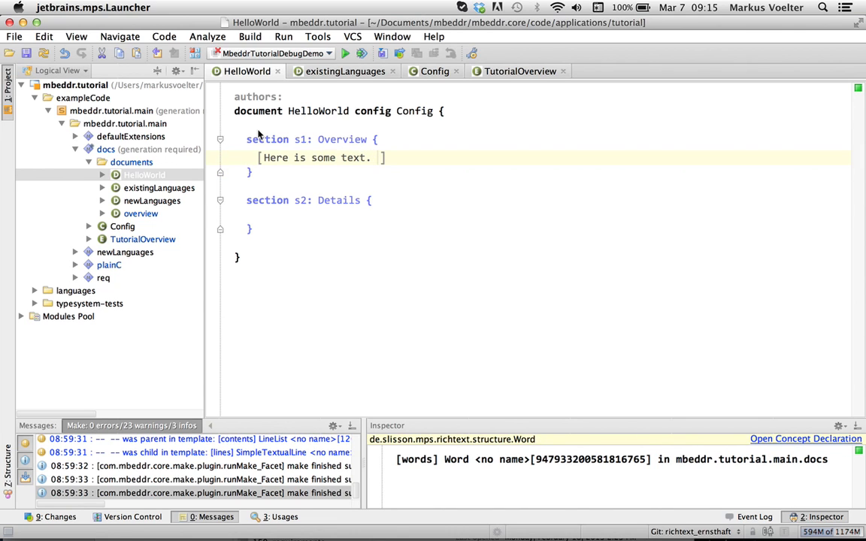
pyautogui.write('We explain deta')
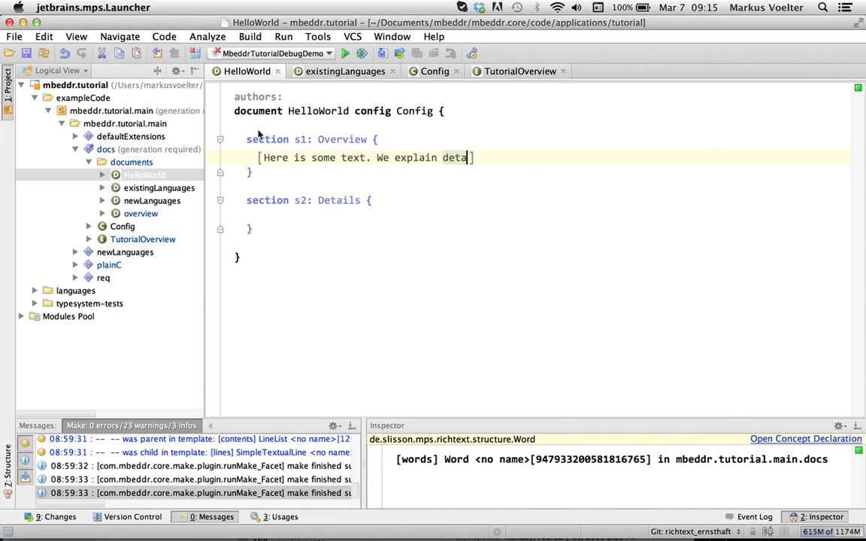
pyautogui.write('ils in')
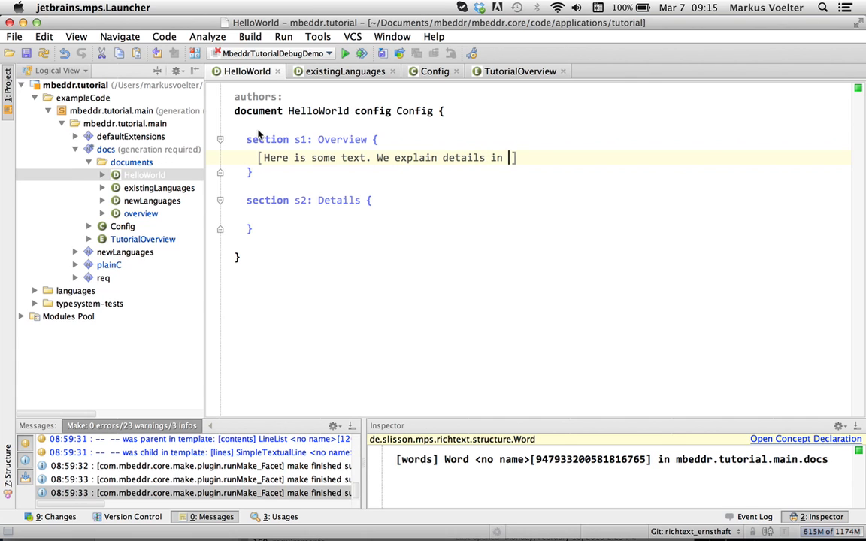
pyautogui.write('@sect(s2')
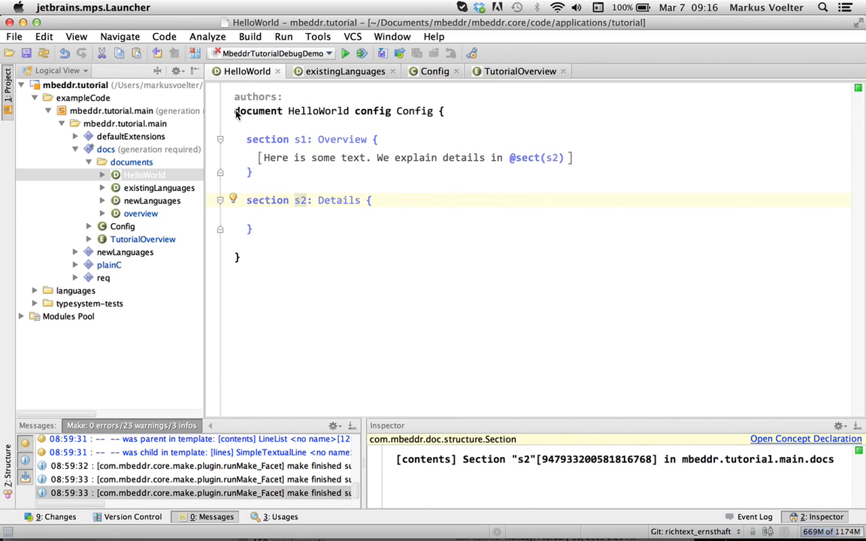
pyautogui.moveTo(508, 218)
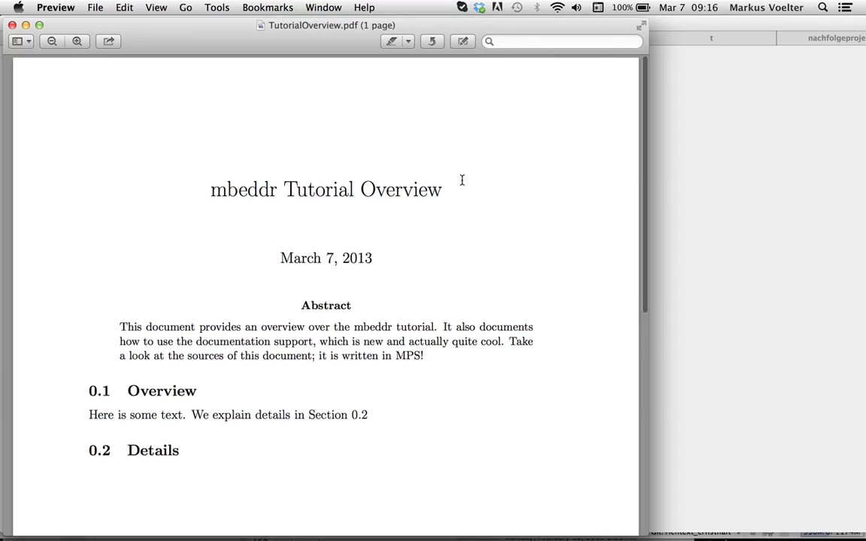
pyautogui.moveTo(256, 276)
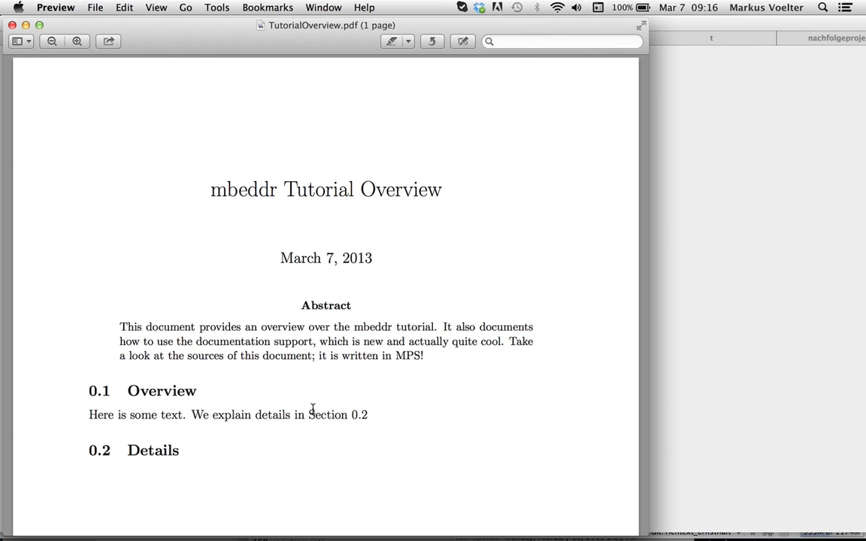
# - Scroll the TutorialOverview PDF to the Overview section showing 'Section 0.2'
pyautogui.scroll(-3)
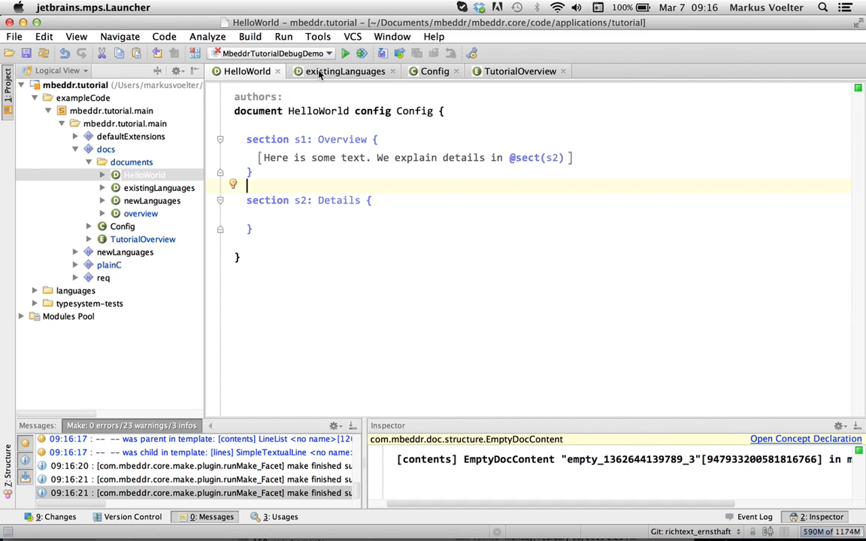
# - Inspect the struct code word in the existingLanguages paragraph and its target, then return
pyautogui.click(346, 71)
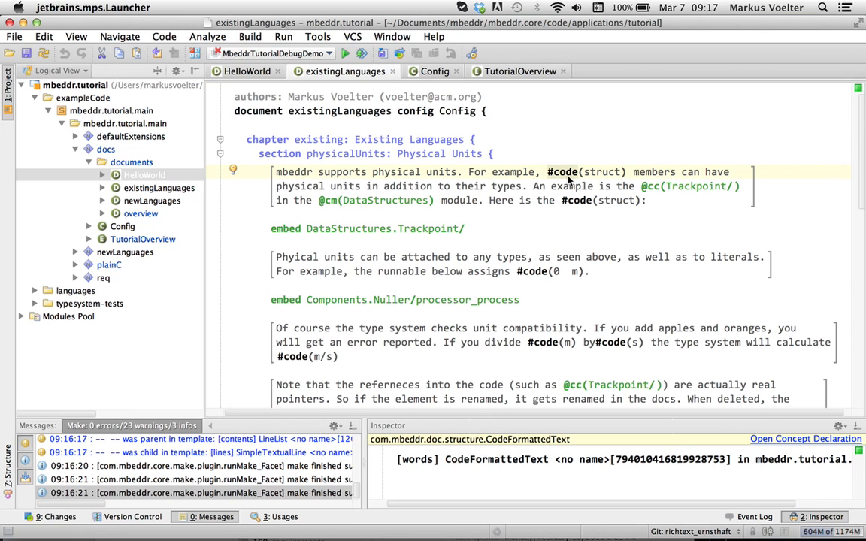
pyautogui.click(601, 171)
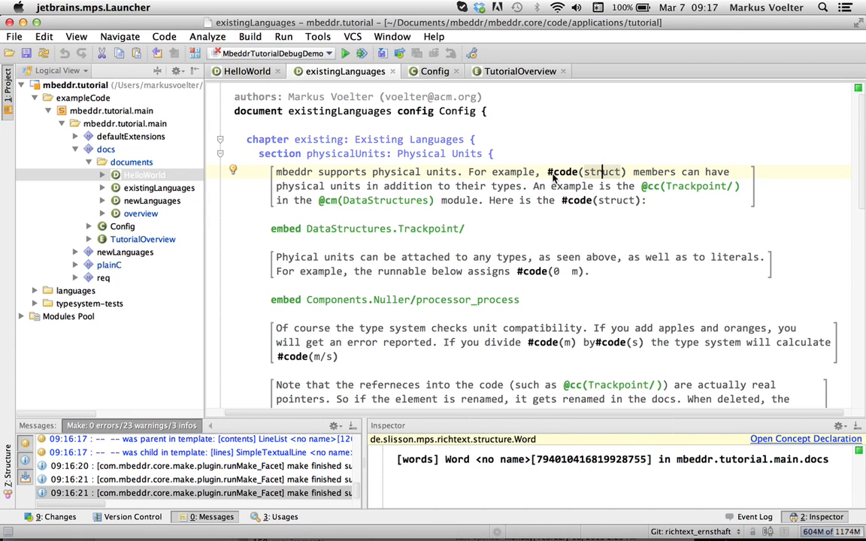
pyautogui.moveTo(568, 176)
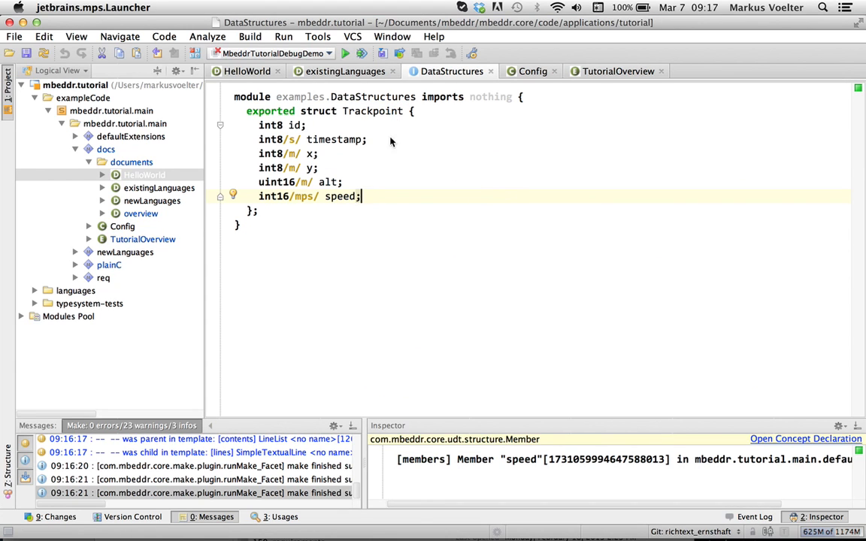
pyautogui.click(344, 71)
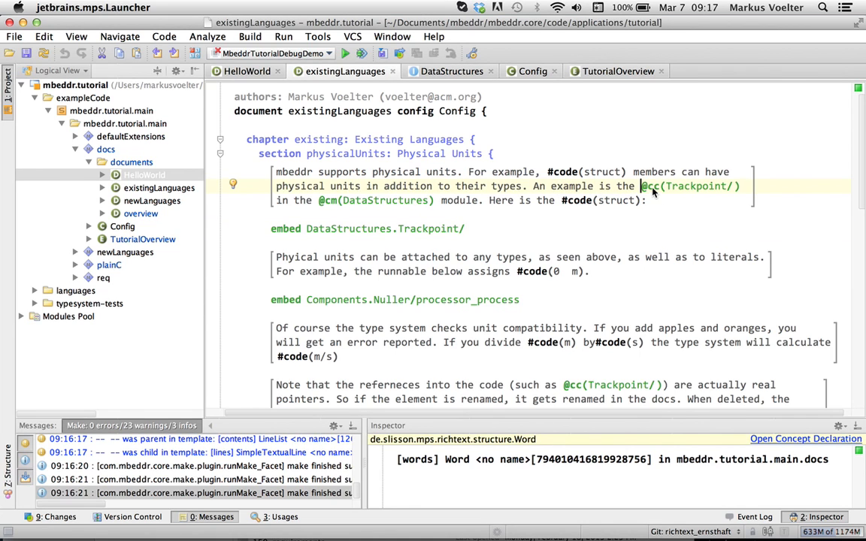
pyautogui.click(692, 187)
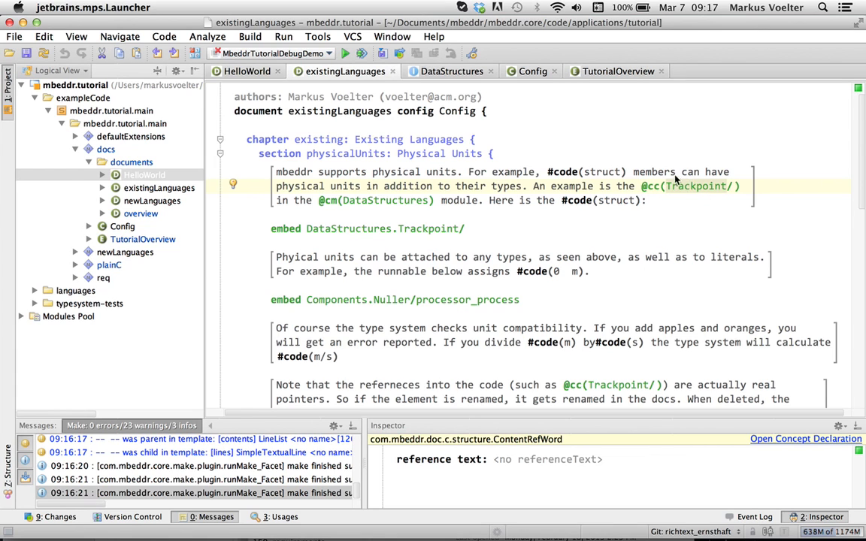
pyautogui.click(448, 71)
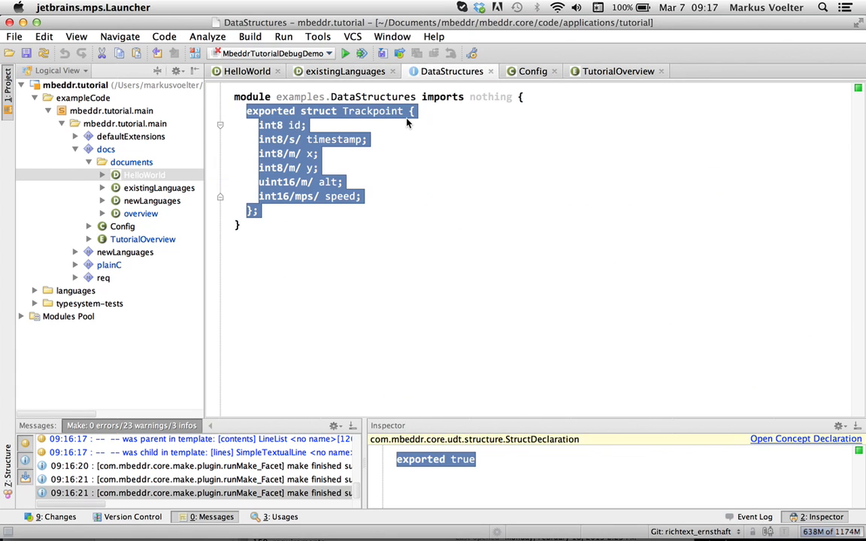
pyautogui.click(304, 125)
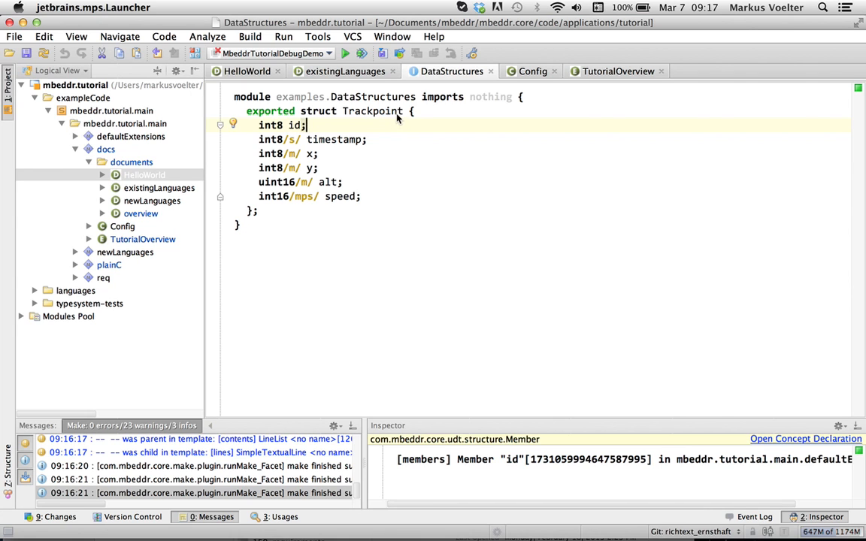
pyautogui.click(342, 70)
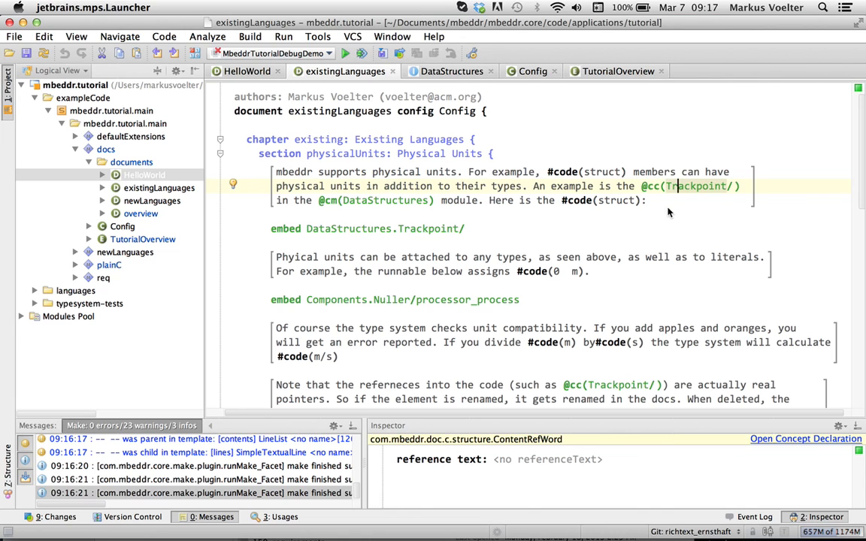
pyautogui.moveTo(671, 186)
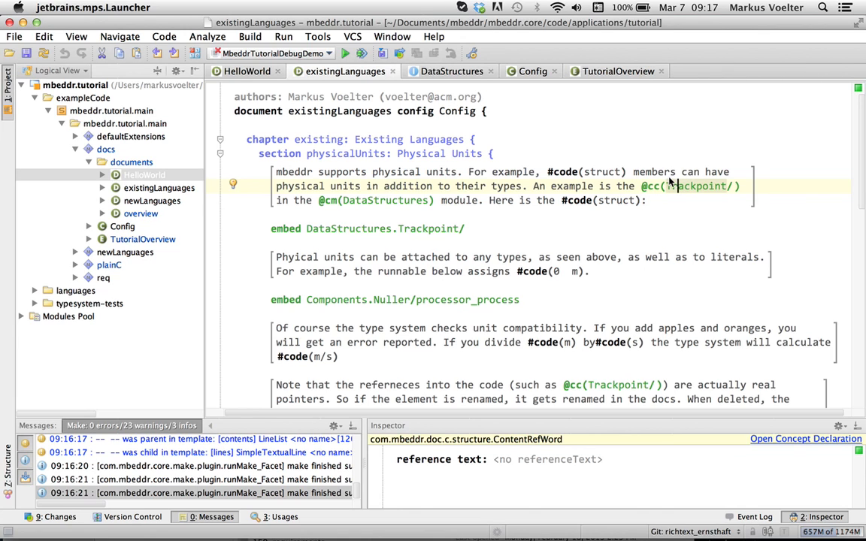
pyautogui.moveTo(686, 186)
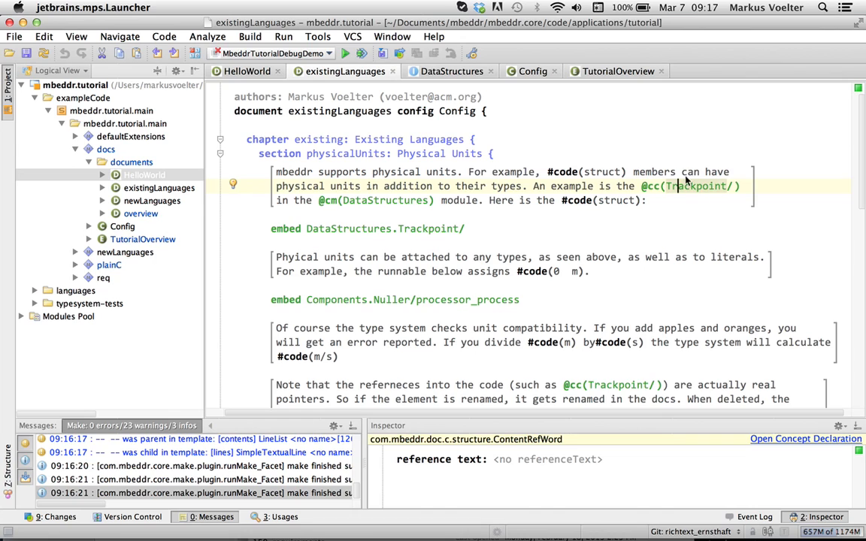
pyautogui.moveTo(677, 189)
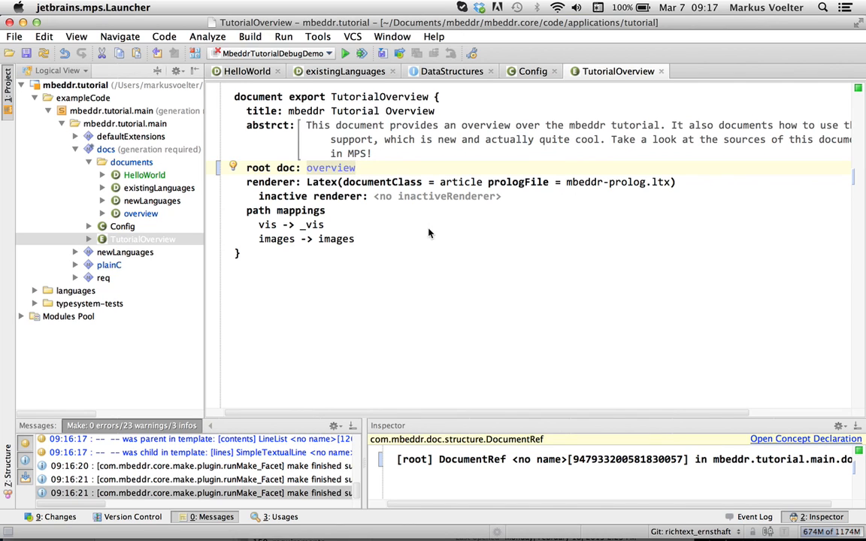
pyautogui.moveTo(421, 214)
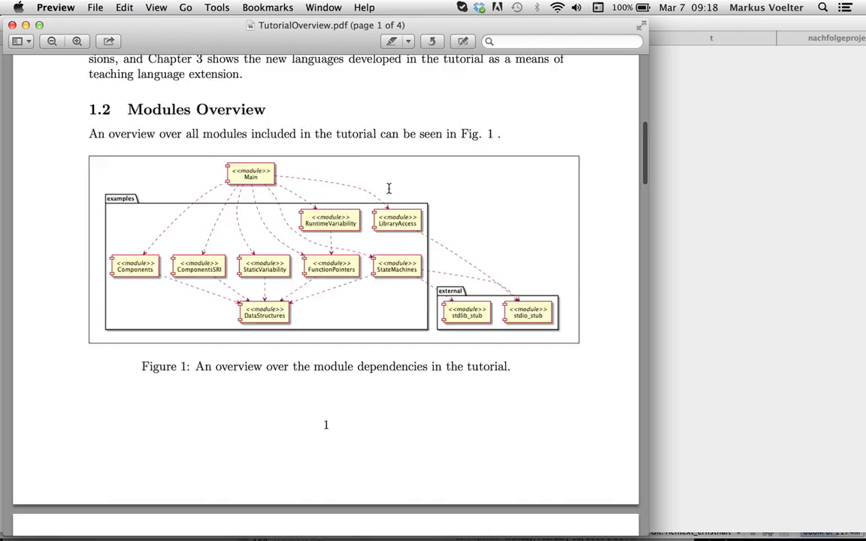
# - Scroll the regenerated PDF to page 2 and select the word Trackpoint in the embedded struct
pyautogui.scroll(-3)
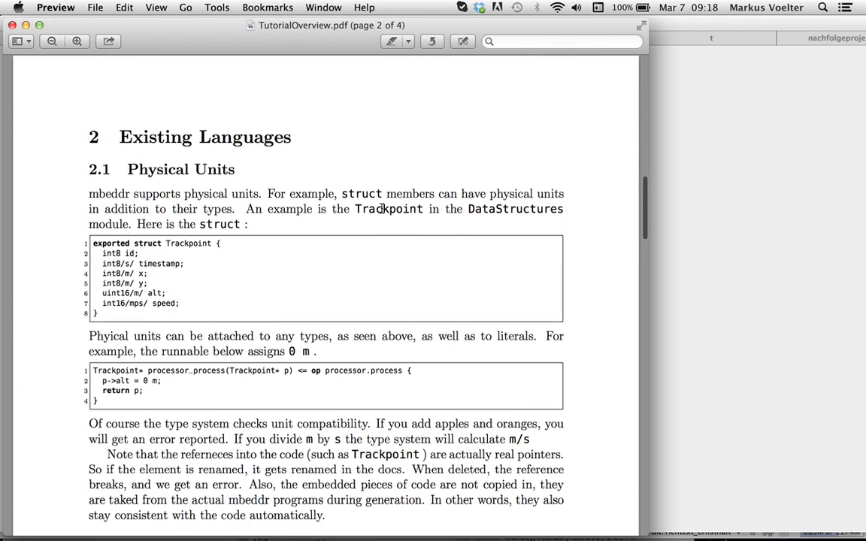
pyautogui.doubleClick(388, 209)
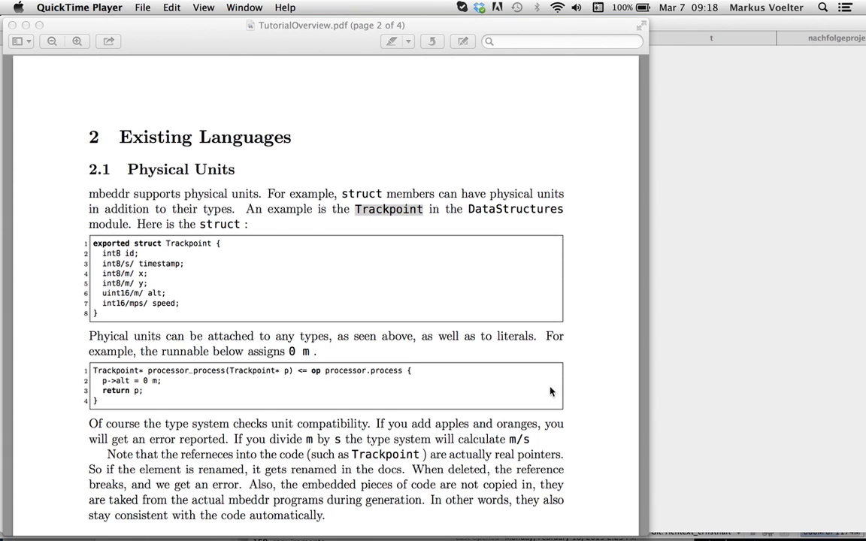
pyautogui.moveTo(143, 253)
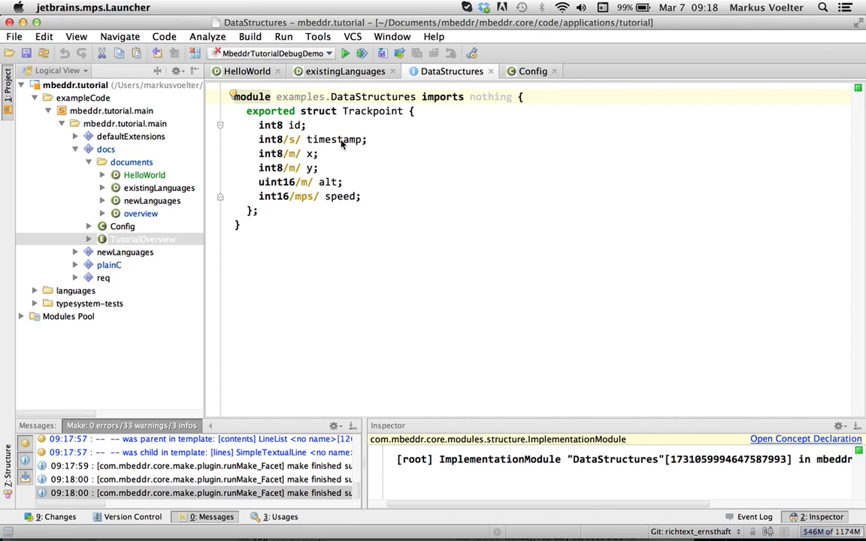
pyautogui.moveTo(364, 200)
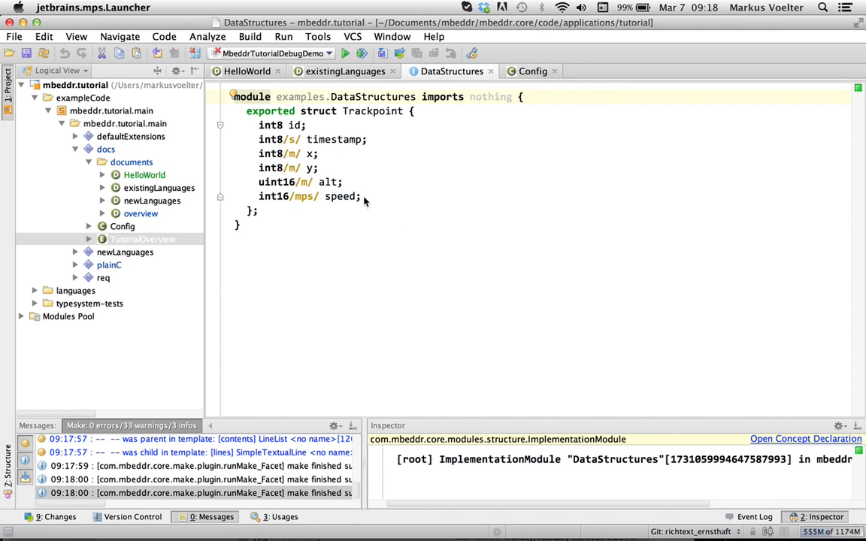
# - Rename the Trackpoint speed member to speedToSomethngElse and return to the PDF viewer
pyautogui.click(342, 197)
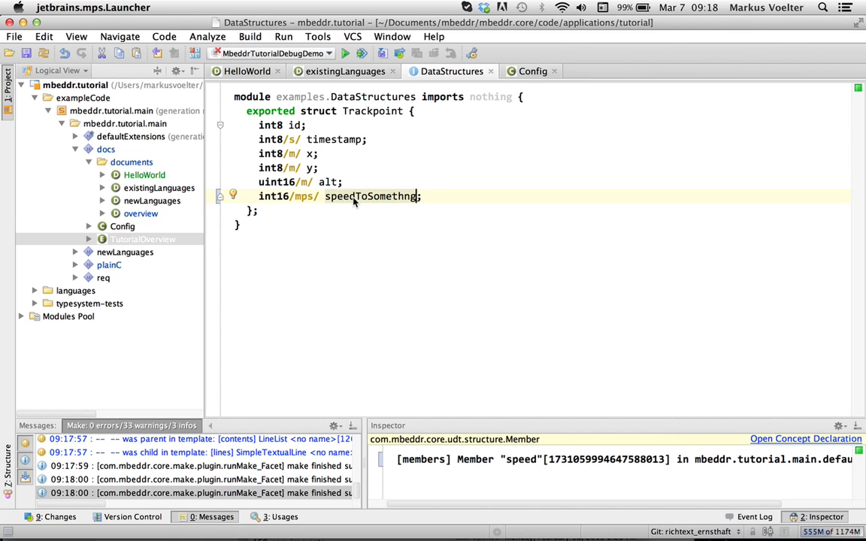
pyautogui.write('Else')
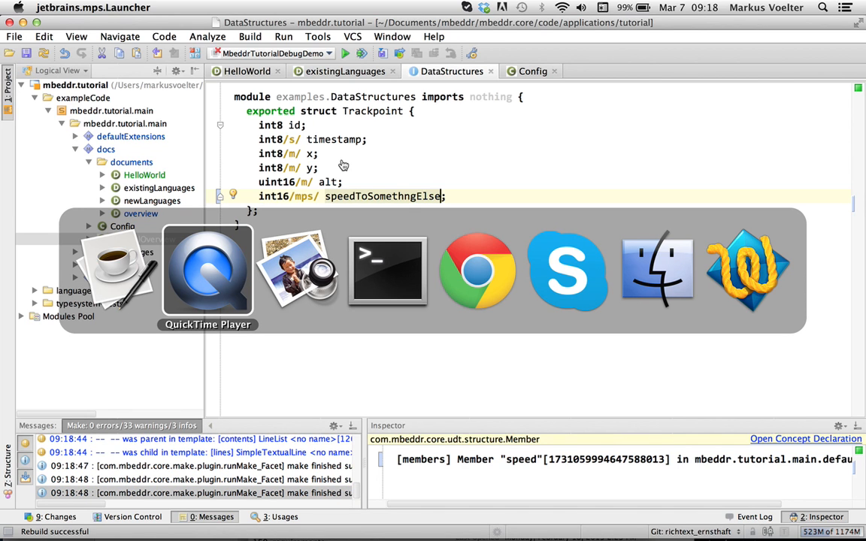
pyautogui.click(387, 270)
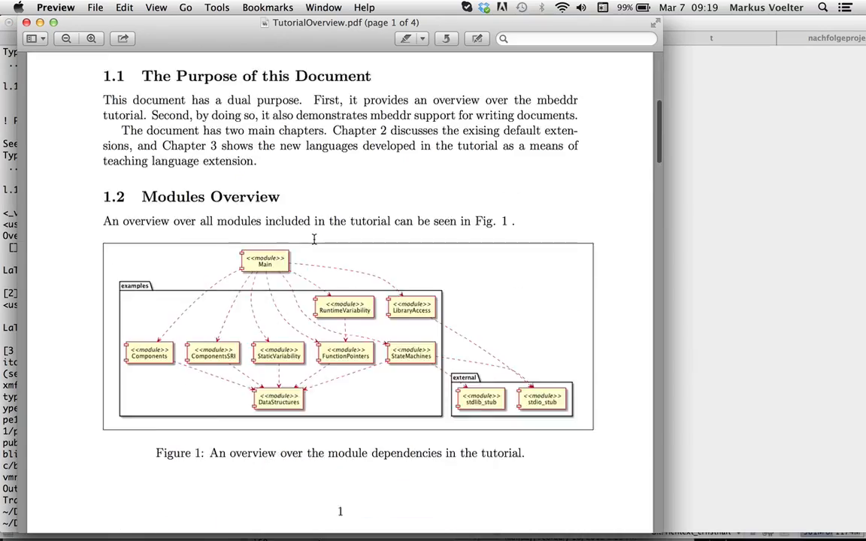
pyautogui.scroll(-3)
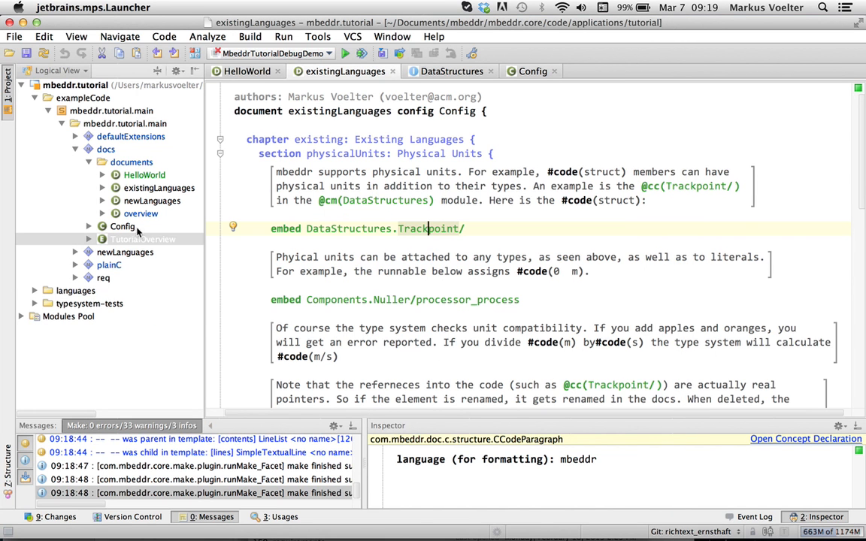
pyautogui.moveTo(145, 189)
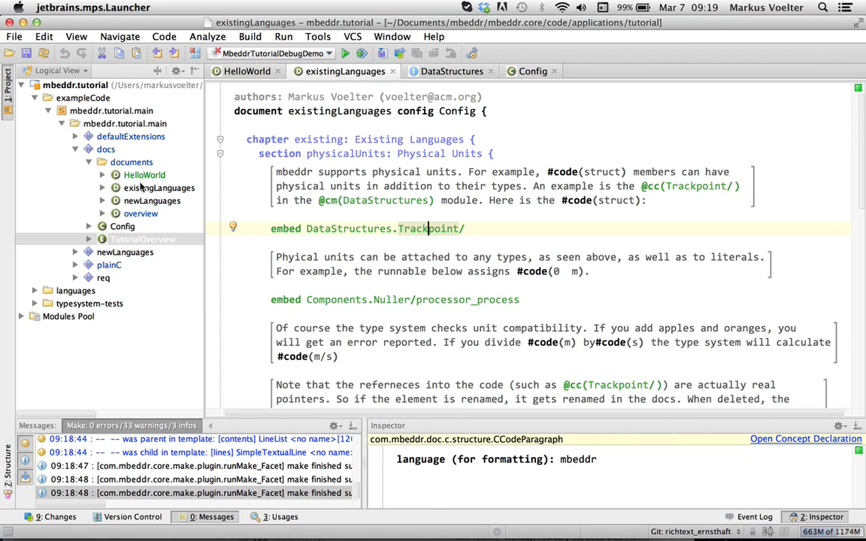
# - Open BuildConfiguration and bring up the Module Dependencies visualization beside it
pyautogui.click(158, 187)
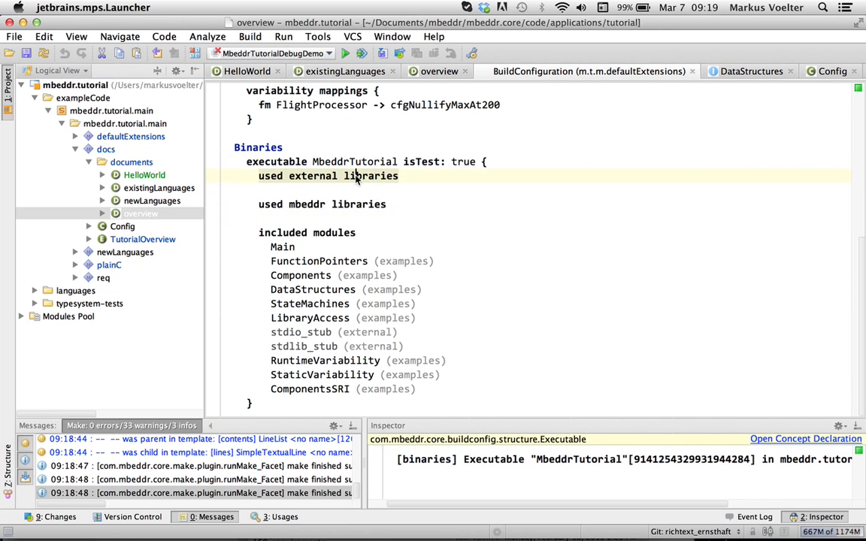
pyautogui.rightClick(343, 163)
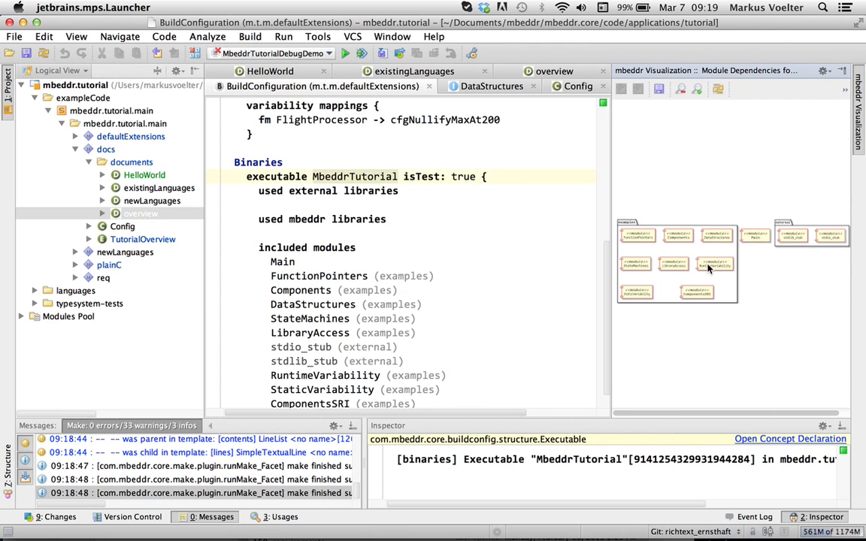
pyautogui.moveTo(770, 303)
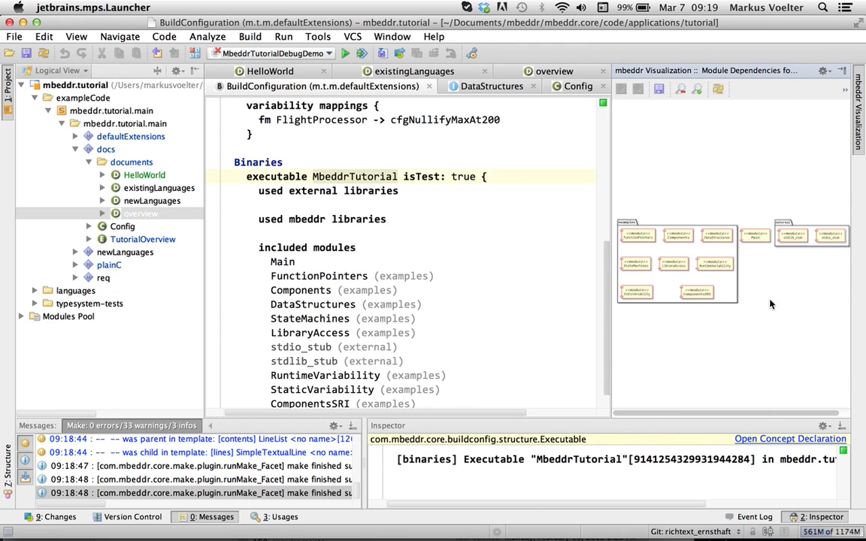
pyautogui.moveTo(547, 145)
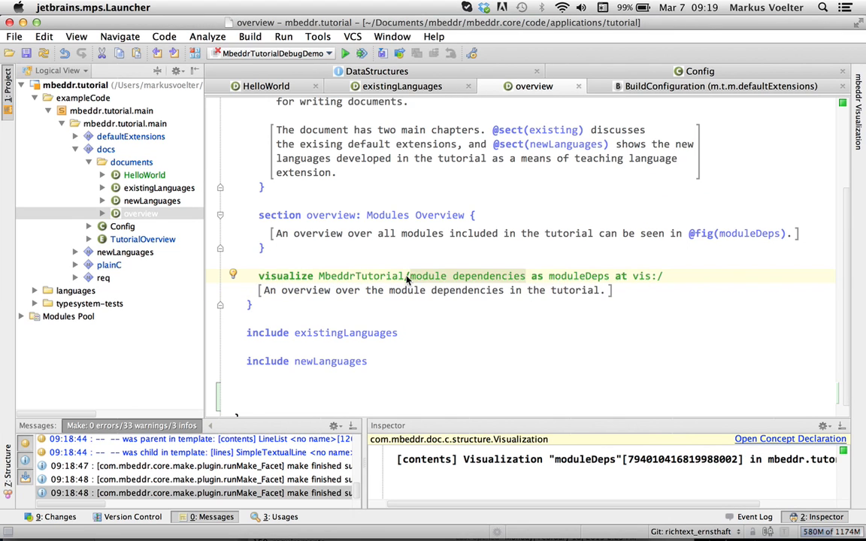
pyautogui.moveTo(340, 287)
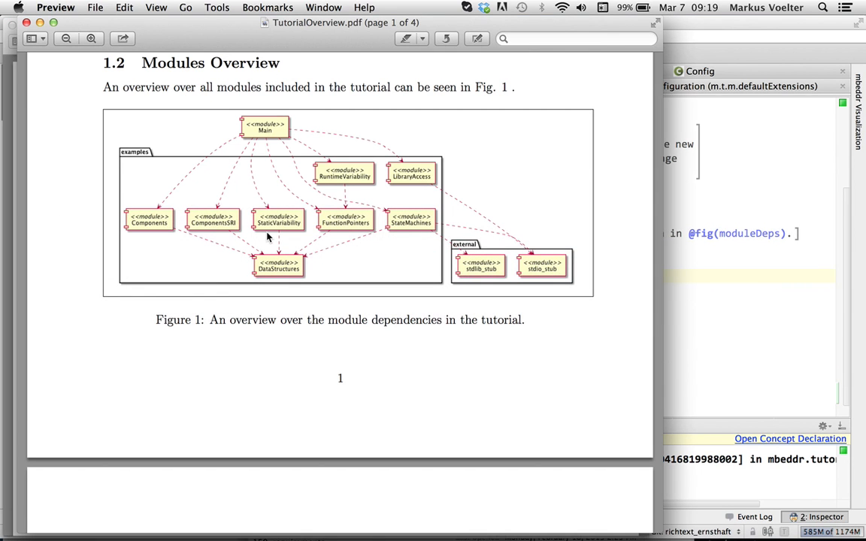
pyautogui.moveTo(385, 225)
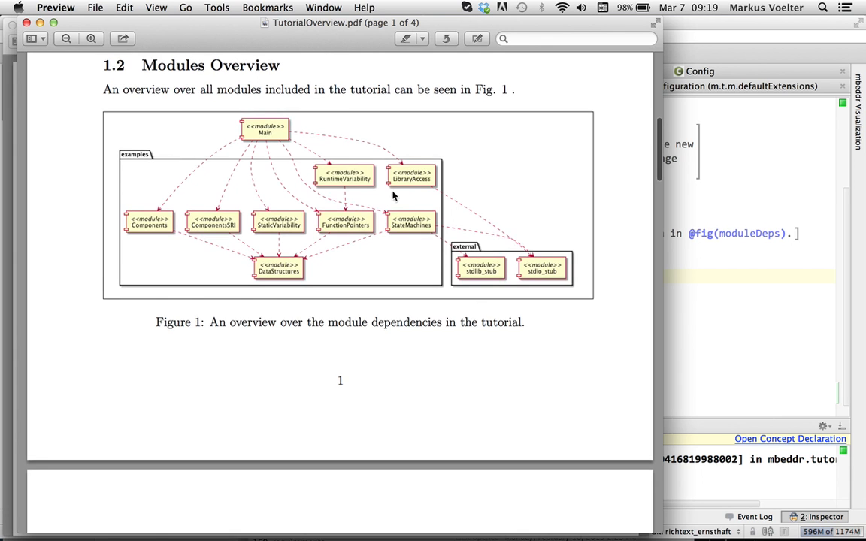
# - Scroll the overview document to its visualize moduleDeps paragraph
pyautogui.scroll(-3)
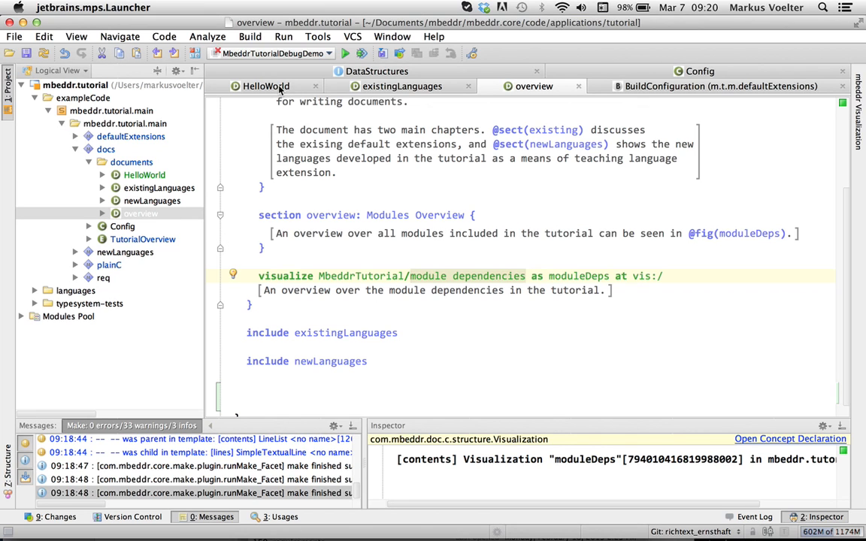
# - Insert image paragraph aglider in HelloWorld from glider1.jpg and show its inline preview
pyautogui.click(265, 86)
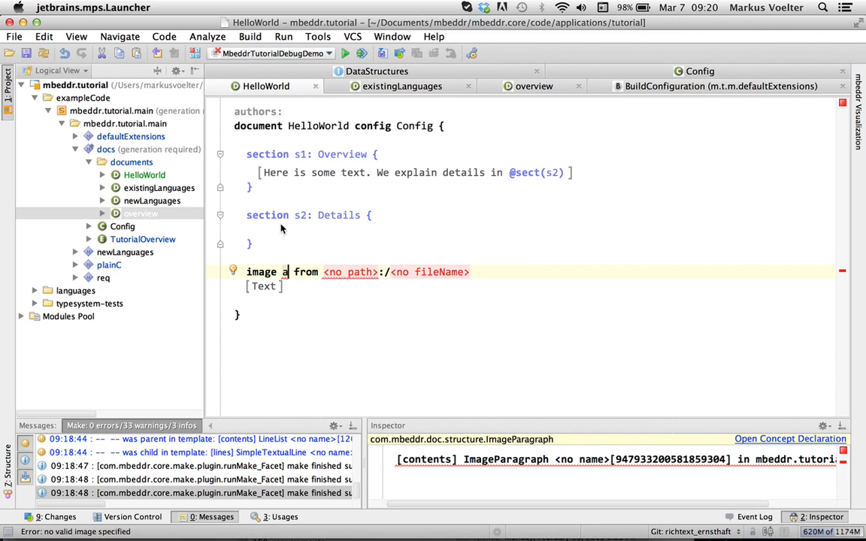
pyautogui.write('glider')
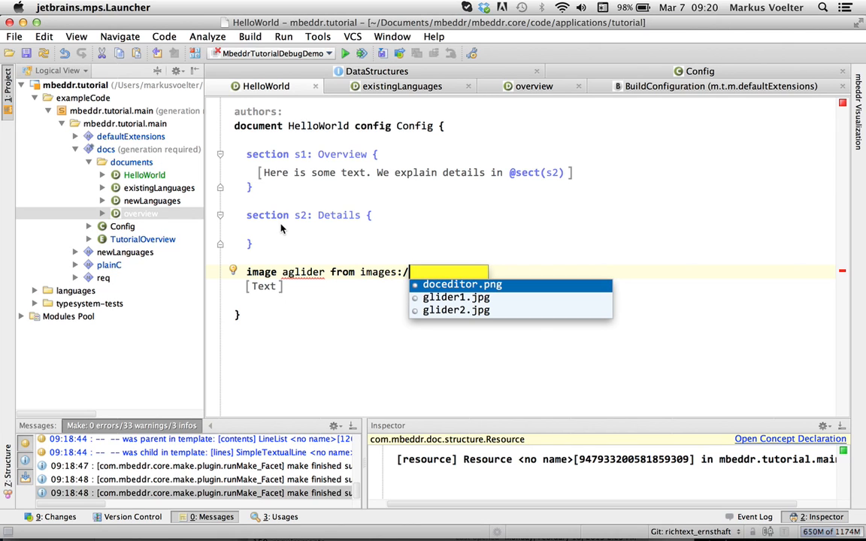
pyautogui.click(456, 297)
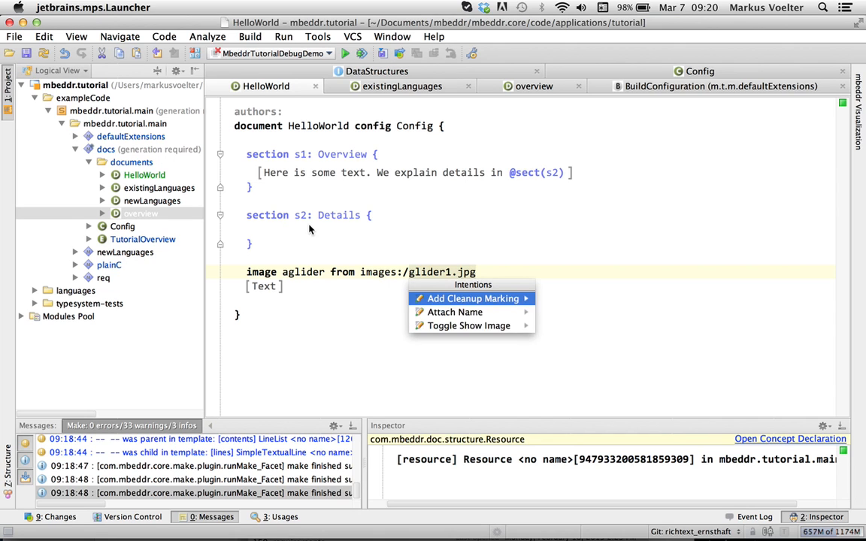
pyautogui.click(469, 325)
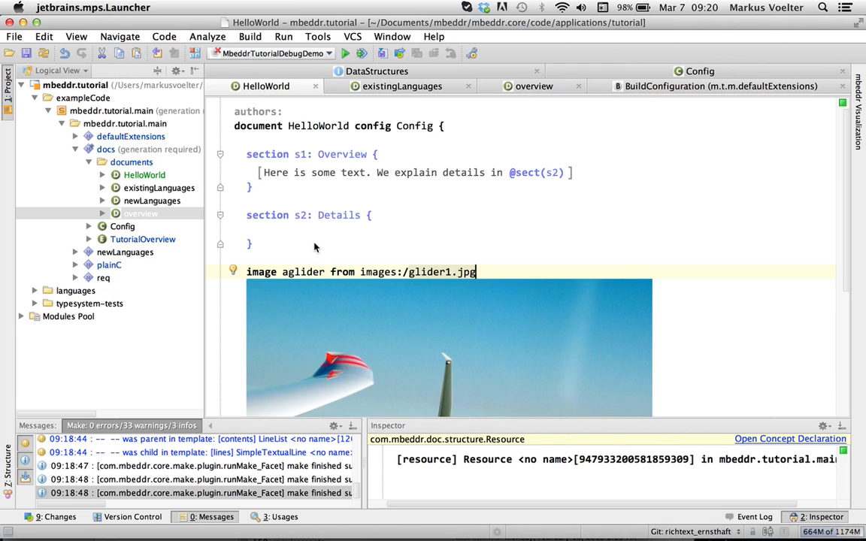
pyautogui.write('He')
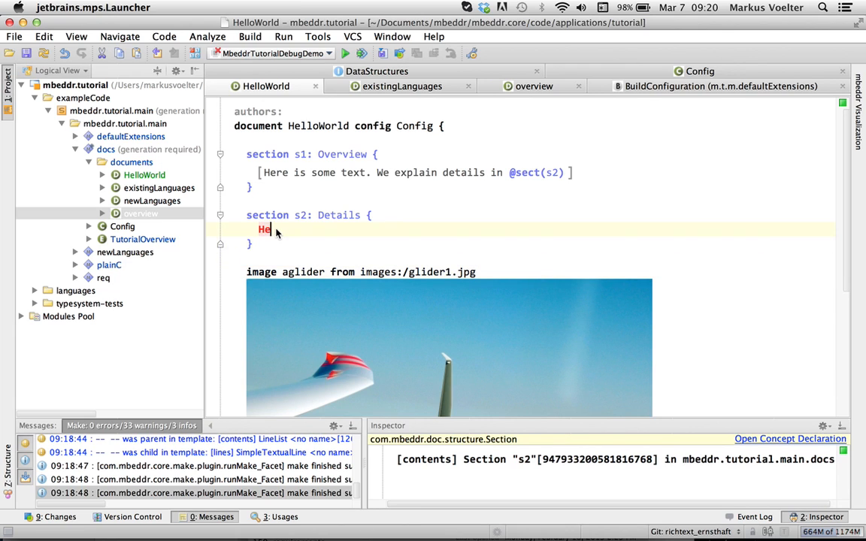
pyautogui.press('Backspace')
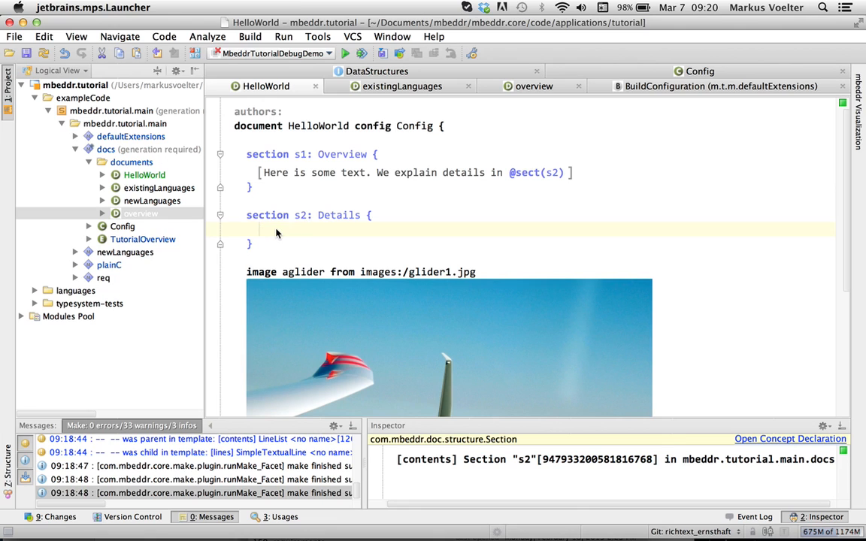
pyautogui.click(277, 233)
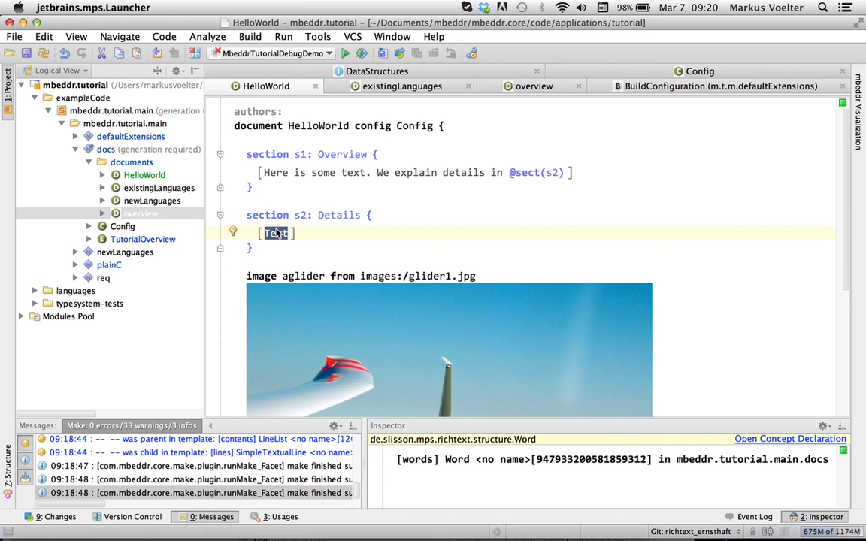
pyautogui.write('Here we show')
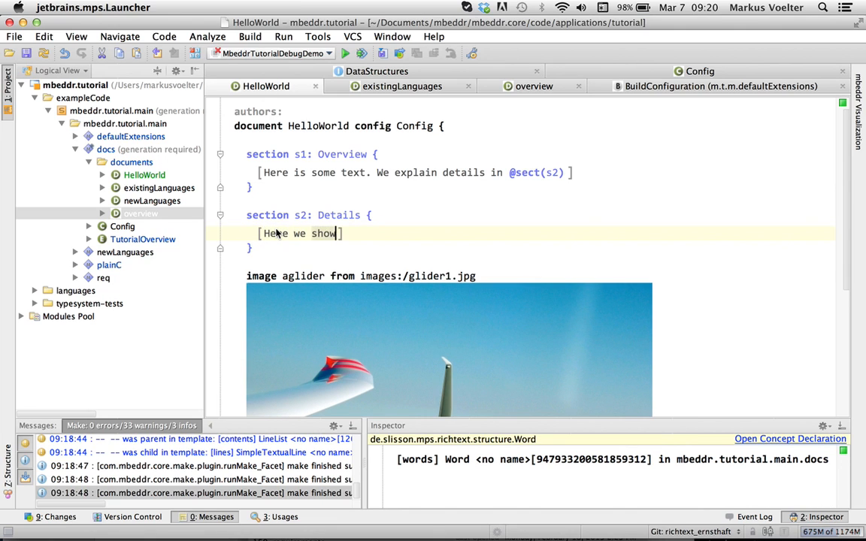
pyautogui.write('a glider:')
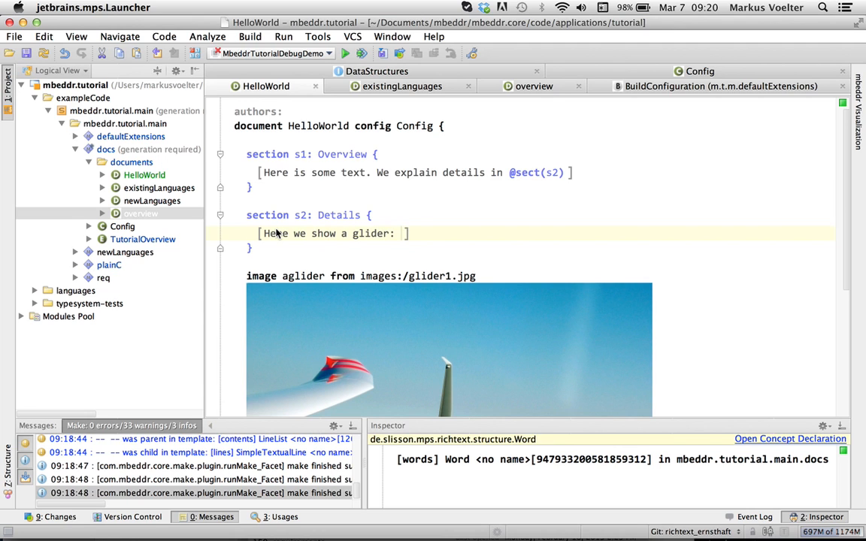
pyautogui.write('@fig(aglider')
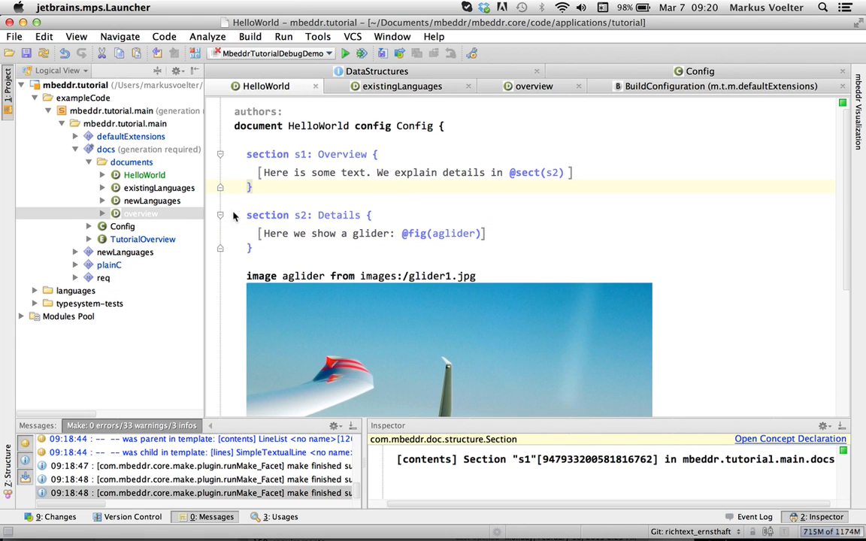
pyautogui.click(415, 233)
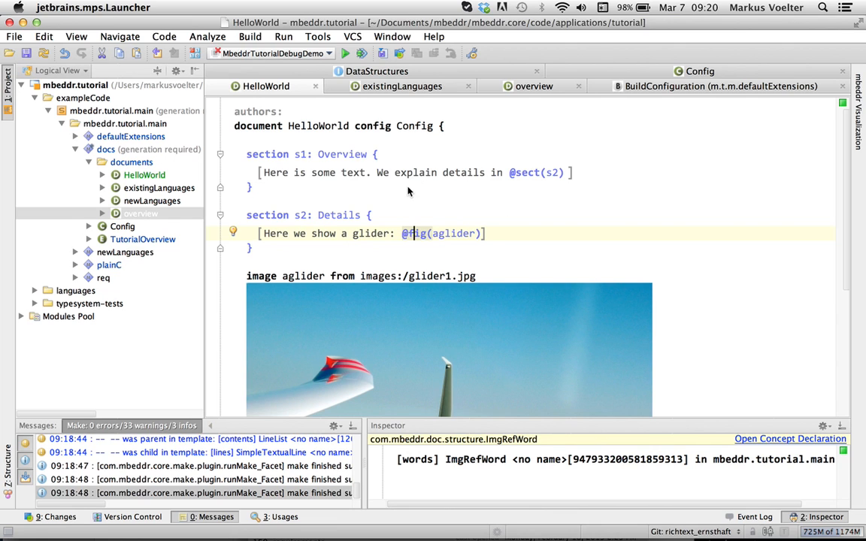
# - Inspect the glider figure reference and return to the overview document
pyautogui.click(533, 86)
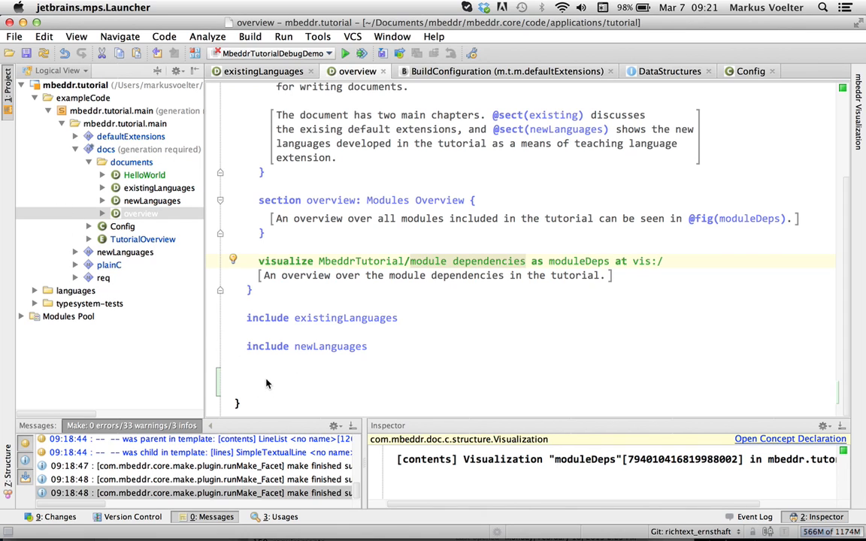
# - Create section 'Force Explained' starting with 'The force $F$' as a math variable
pyautogui.write('section force: {')
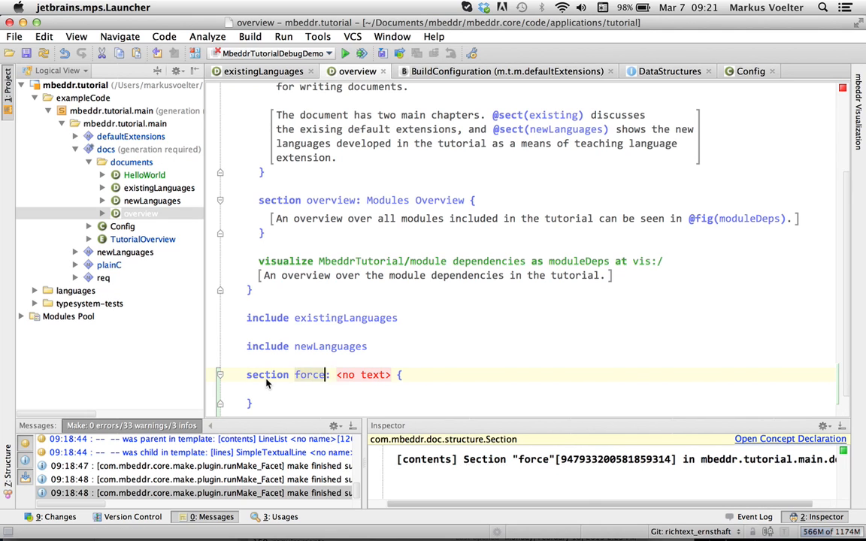
pyautogui.write('Fore')
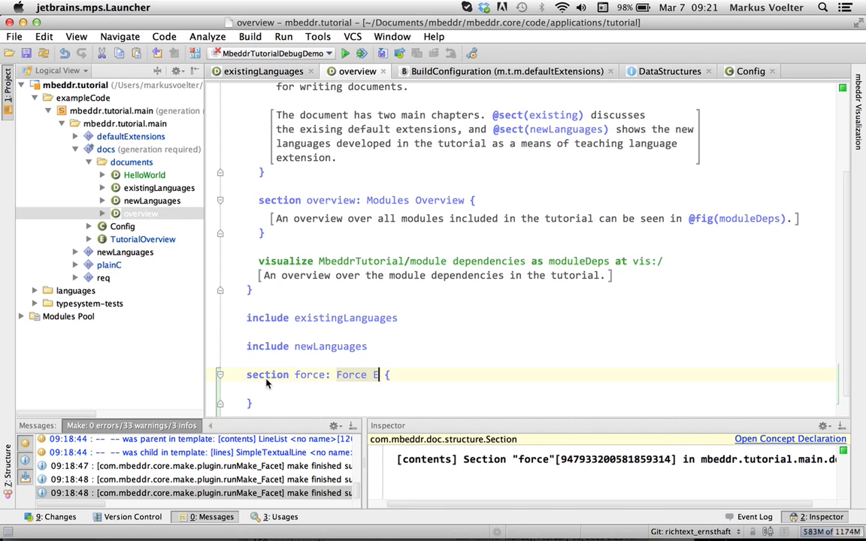
pyautogui.write('xplained')
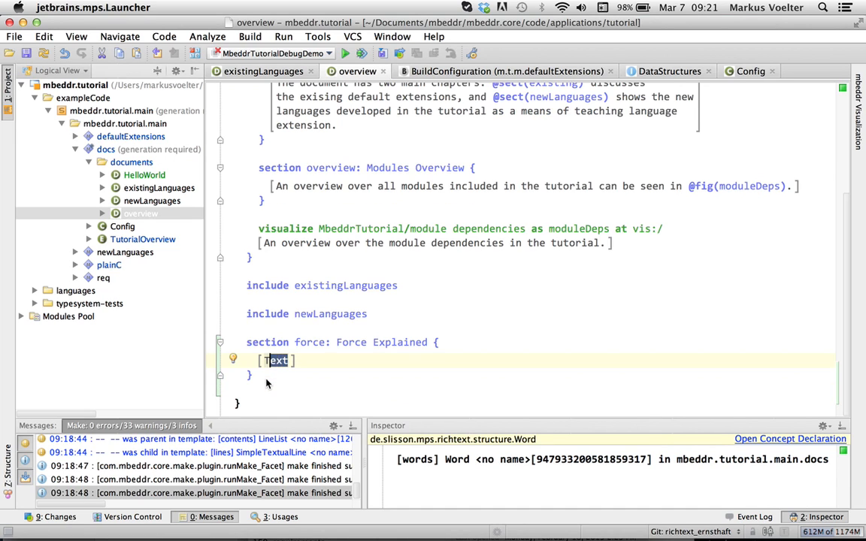
pyautogui.write('The force @')
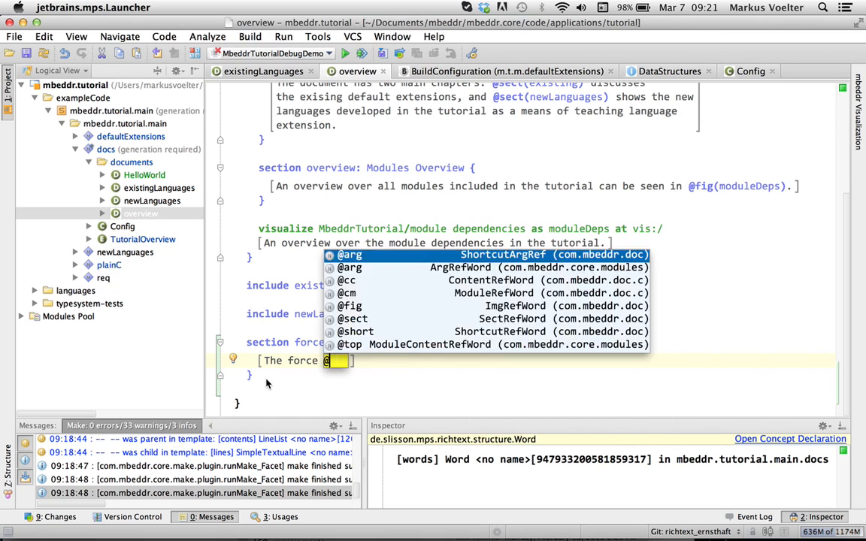
pyautogui.write('$var')
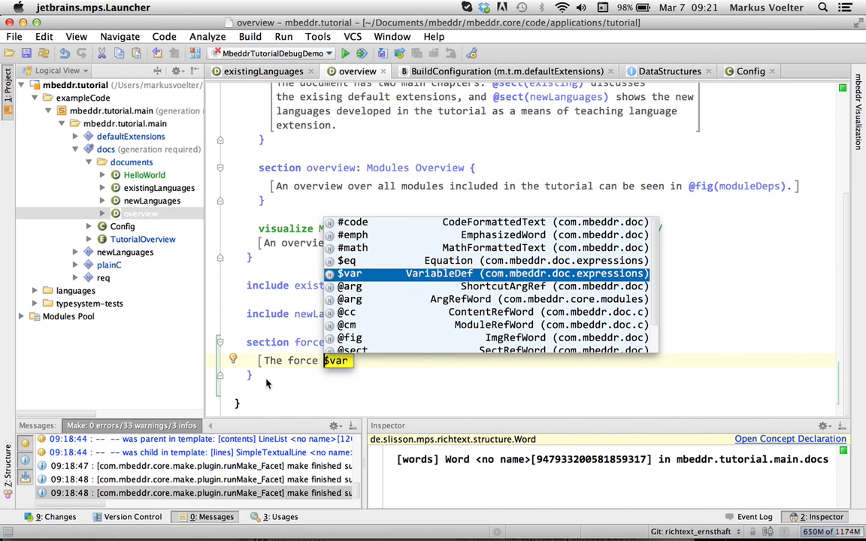
pyautogui.click(351, 273)
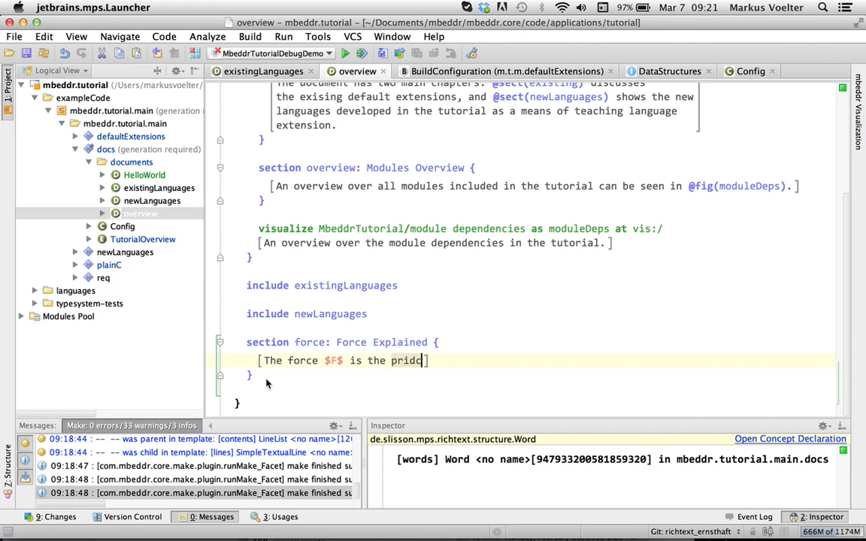
pyautogui.press('BackSpace')
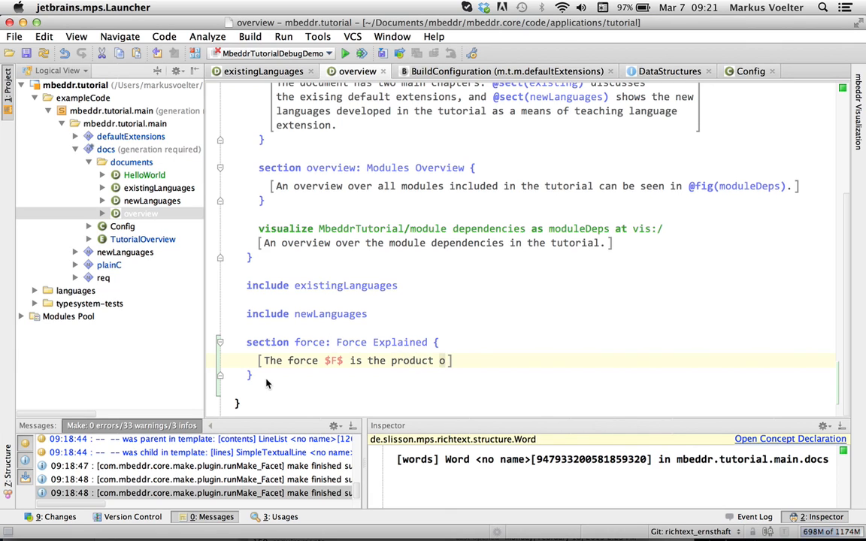
# - Continue 'is the product of the acceleration' with math variable $a$
pyautogui.write('f the')
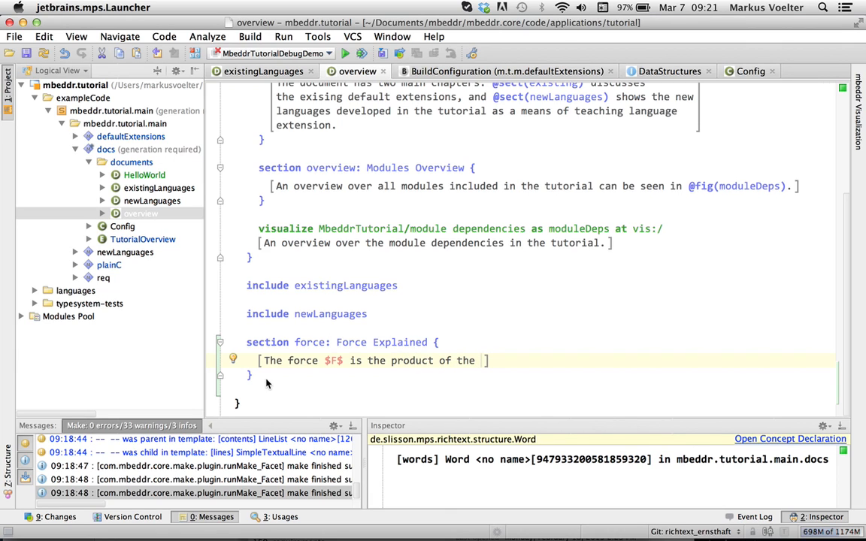
pyautogui.write('accel')
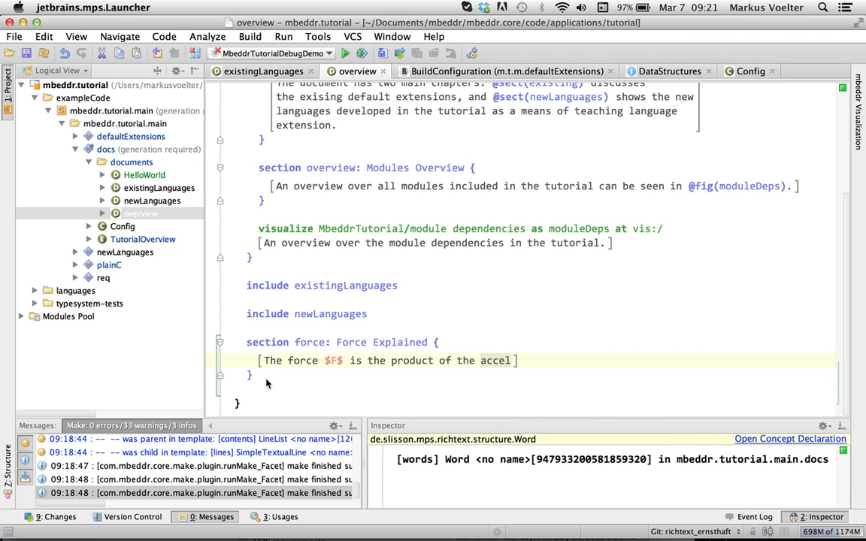
pyautogui.write('eratio')
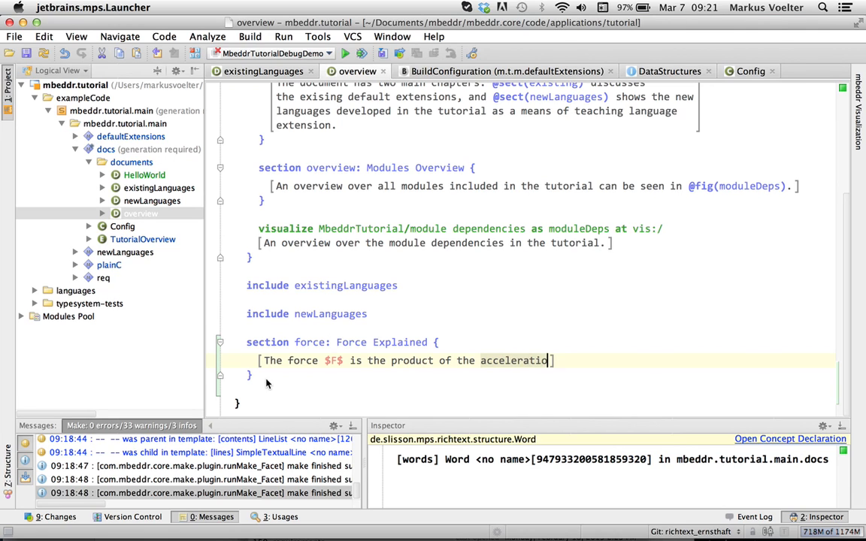
pyautogui.write('n $')
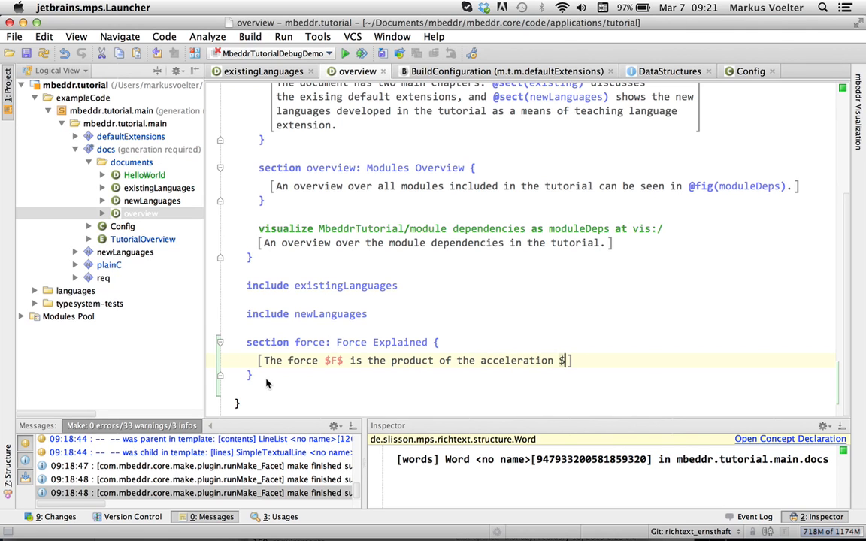
pyautogui.write('a$')
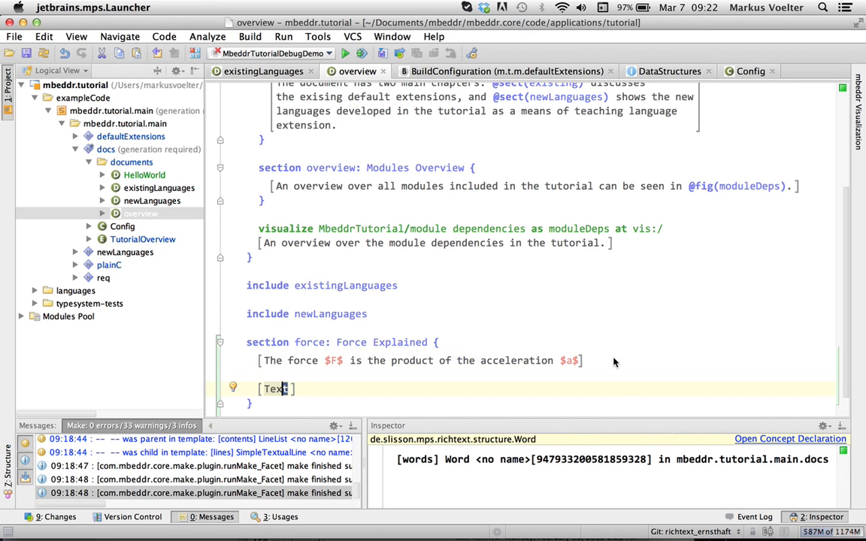
# - Write a second paragraph 'and the mass' ending with new math variable $m$
pyautogui.write('and the')
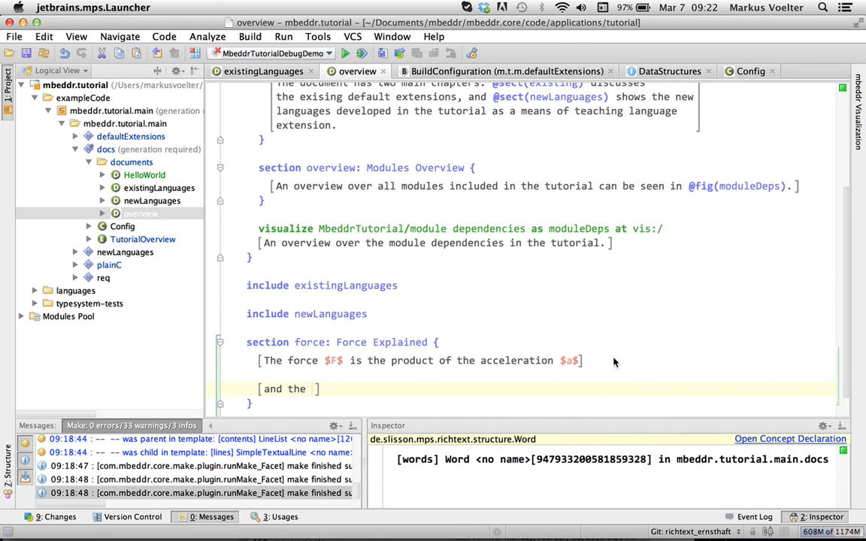
pyautogui.write('mass $<no name>$')
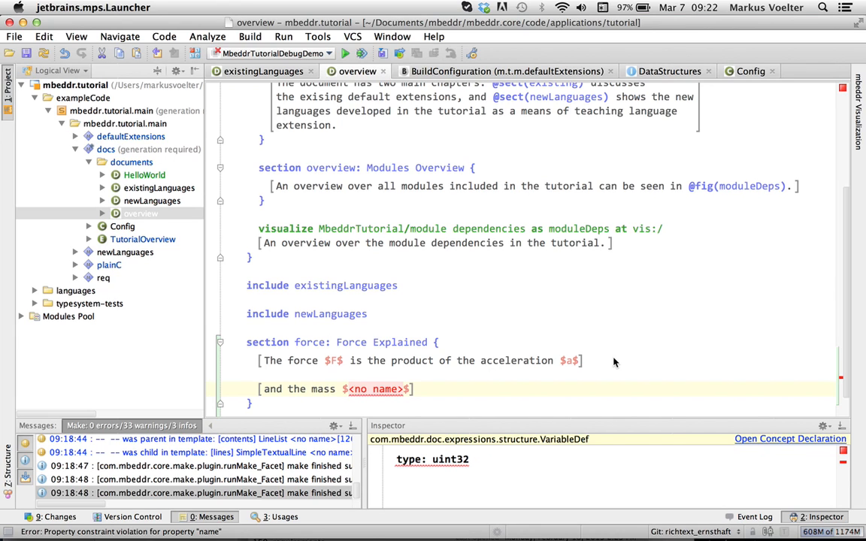
pyautogui.write('m')
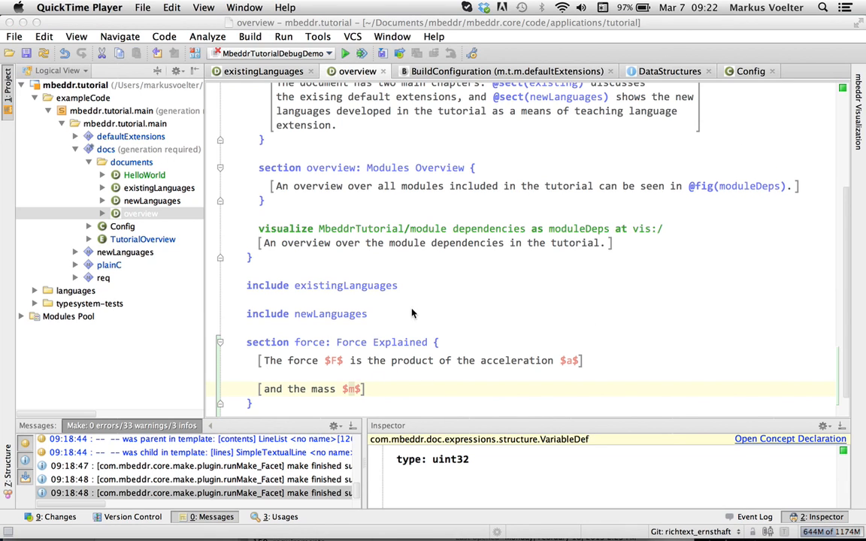
pyautogui.moveTo(463, 374)
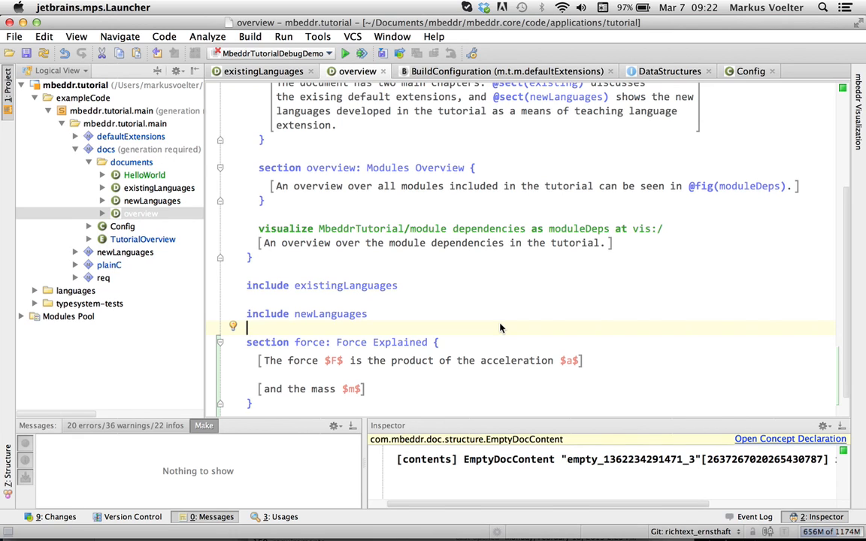
pyautogui.moveTo(412, 319)
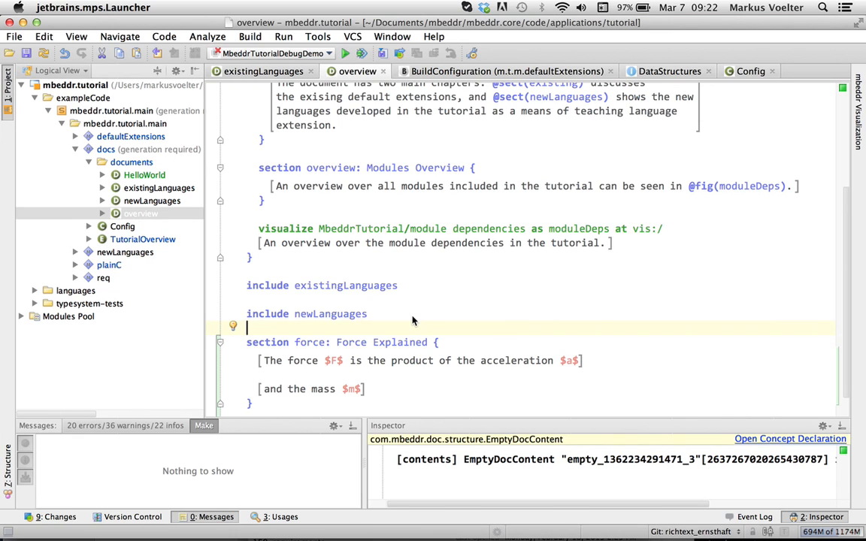
pyautogui.moveTo(488, 367)
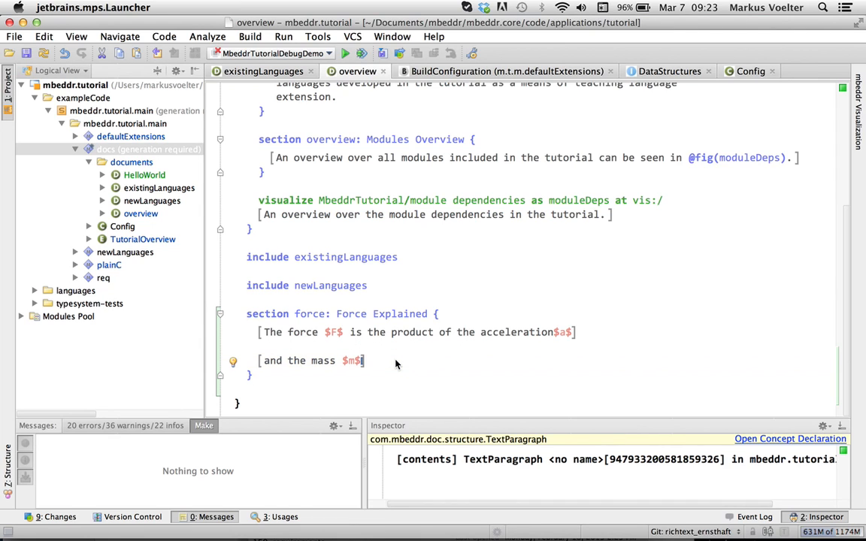
pyautogui.moveTo(427, 364)
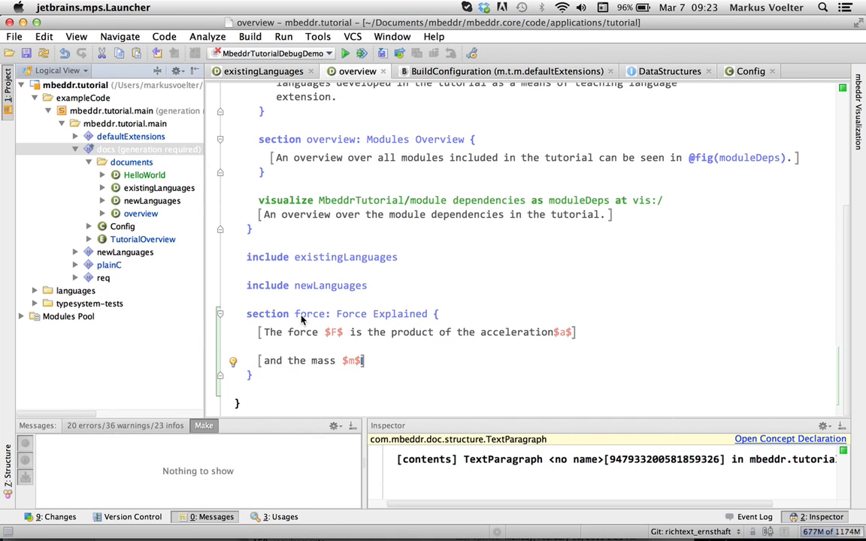
pyautogui.moveTo(328, 334)
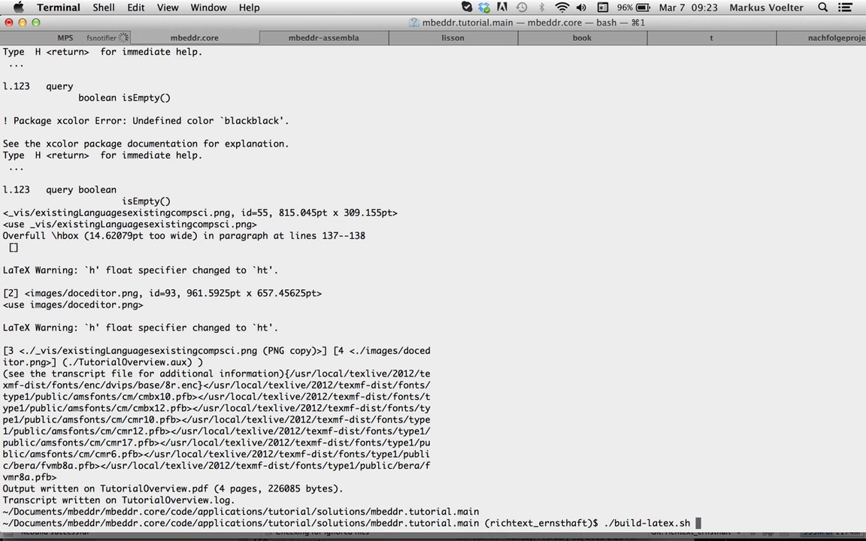
# - Launch ./build-latex.sh to render visualizations and build the PDF
pyautogui.press('Return')
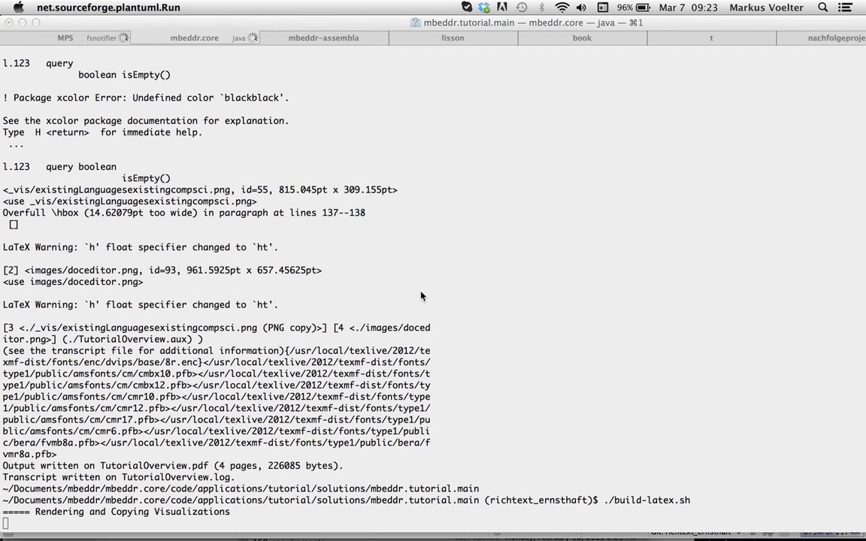
pyautogui.moveTo(421, 292)
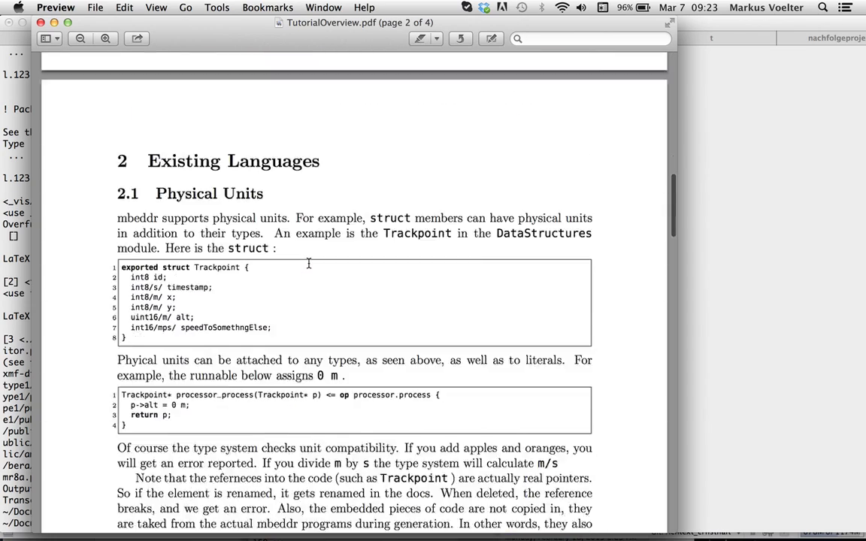
# - Scroll TutorialOverview.pdf from the Existing Languages section to Figure 2
pyautogui.scroll(-3)
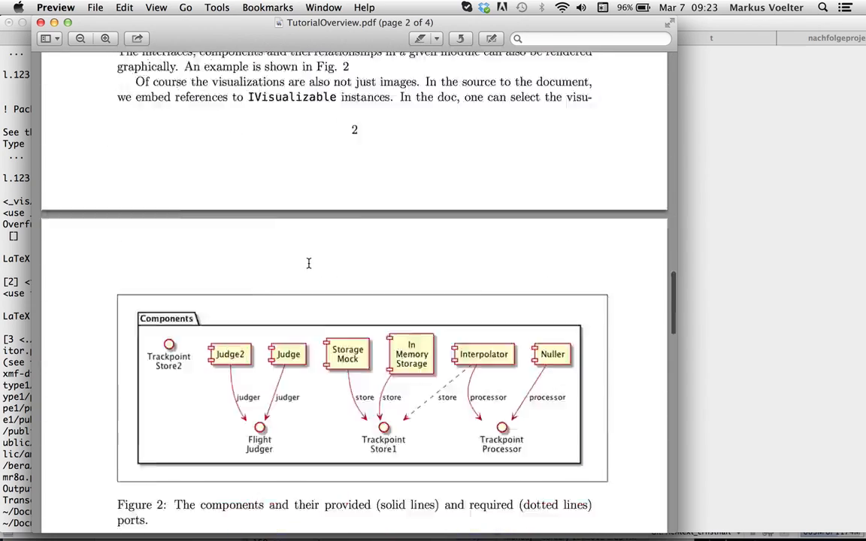
pyautogui.scroll(-3)
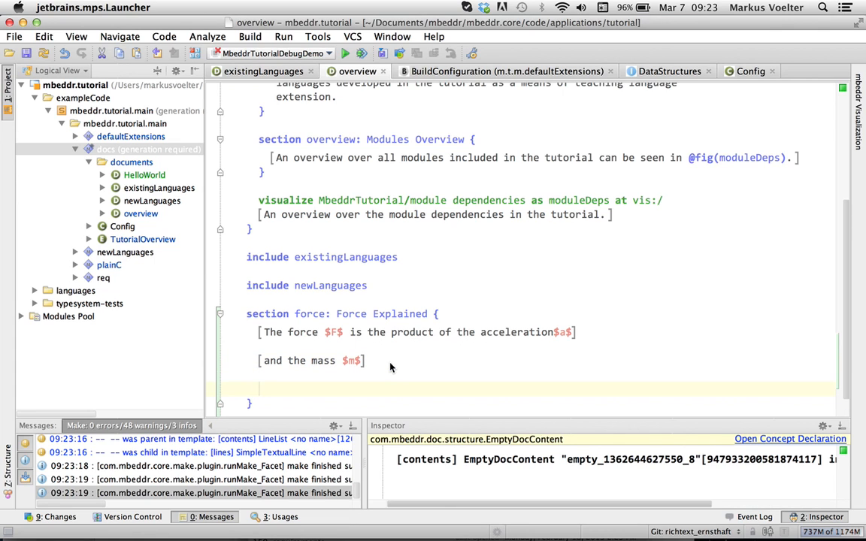
# - Write 'TextHere is the formula:' with equation F = m*a from the math variables
pyautogui.write('TextHere')
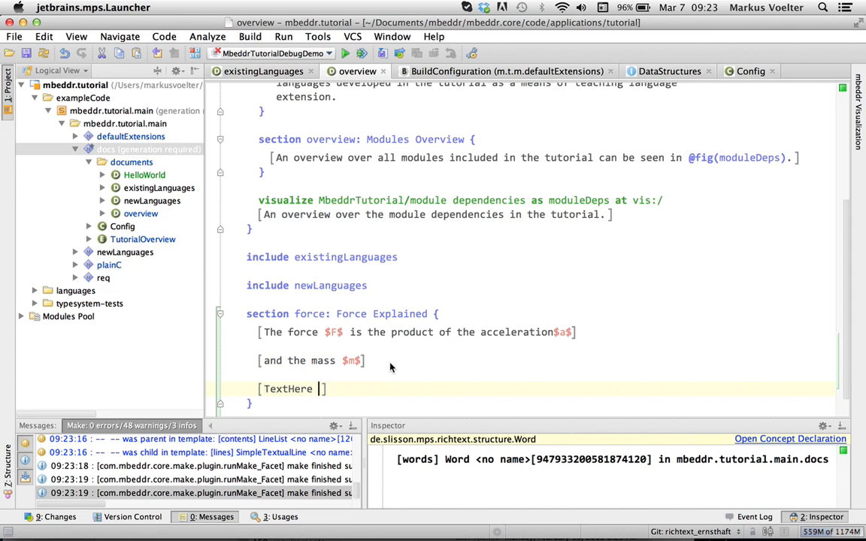
pyautogui.write('is the formula: $<no lvalue>  =  <no rvalue>$')
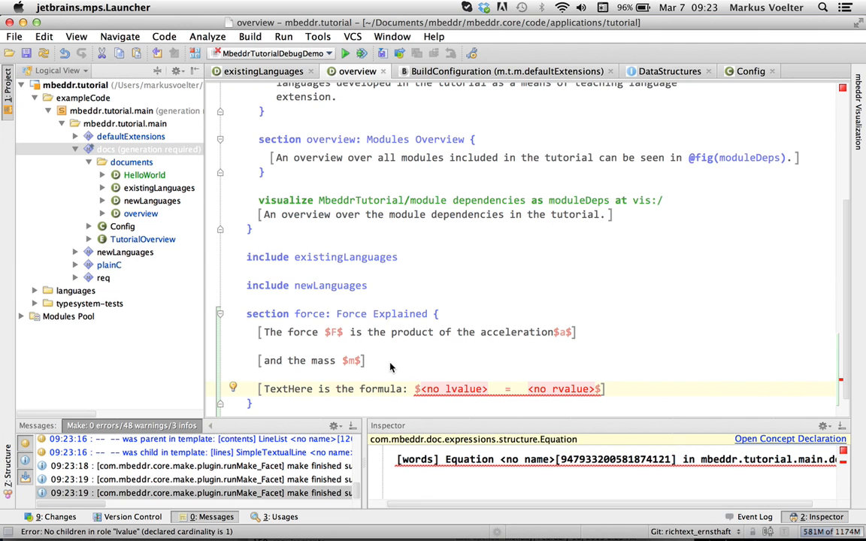
pyautogui.write('F')
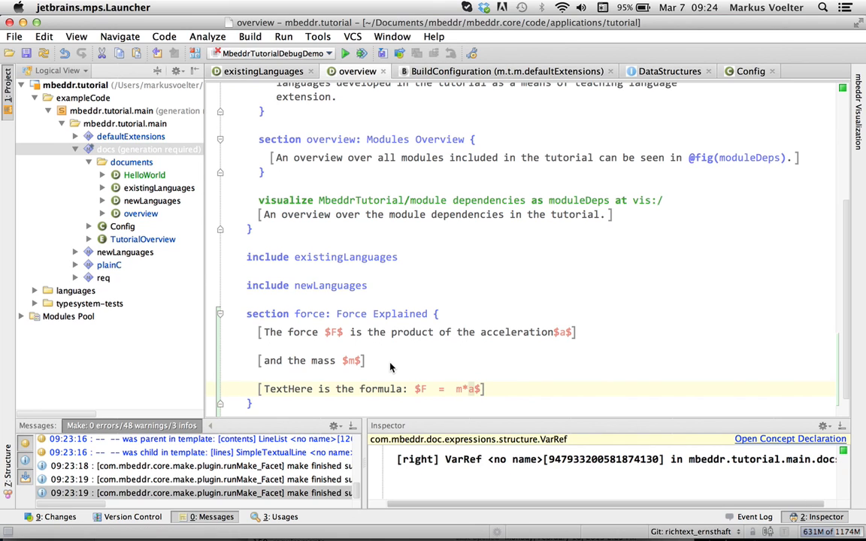
pyautogui.click(463, 389)
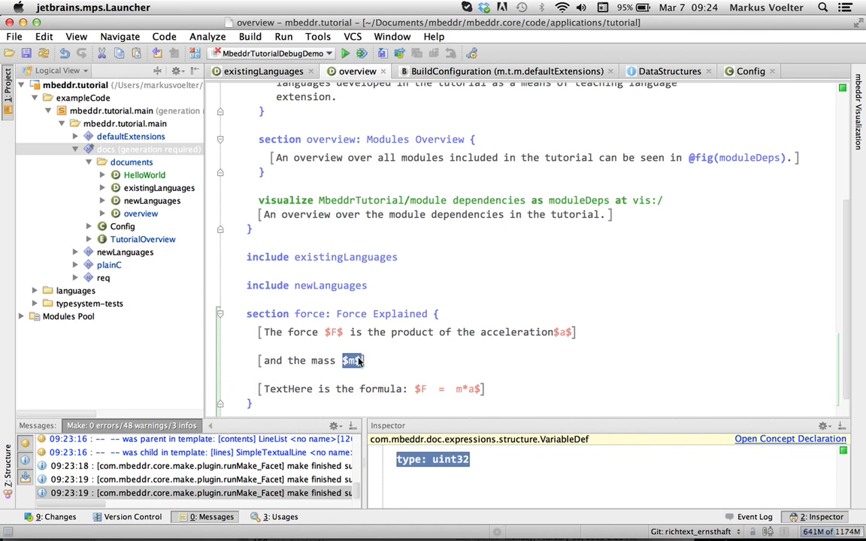
pyautogui.click(353, 361)
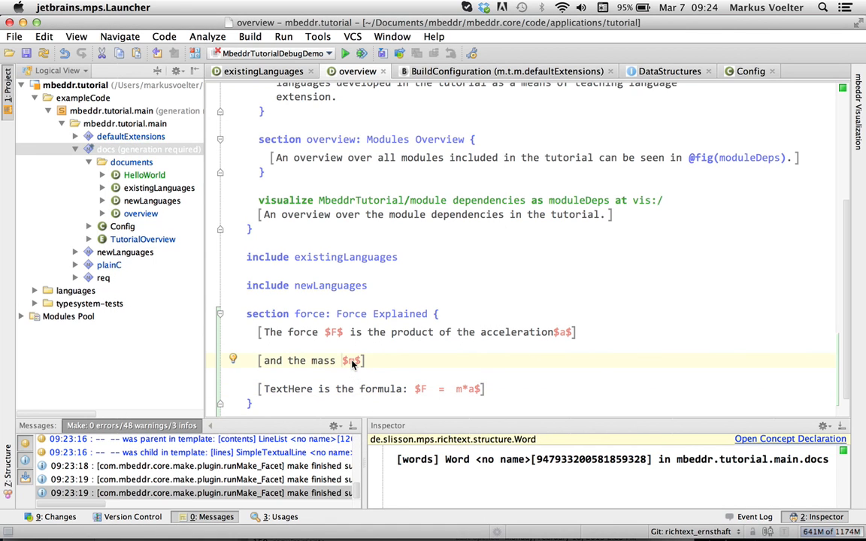
pyautogui.click(353, 361)
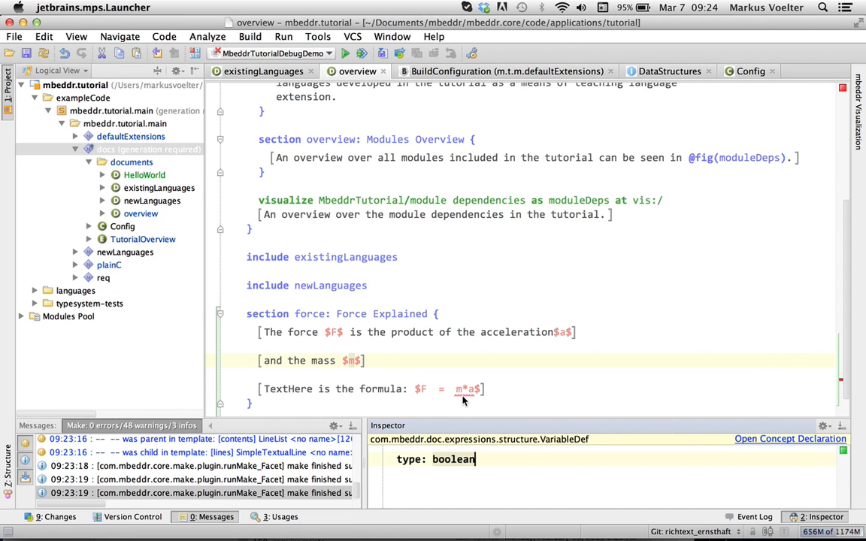
pyautogui.moveTo(464, 391)
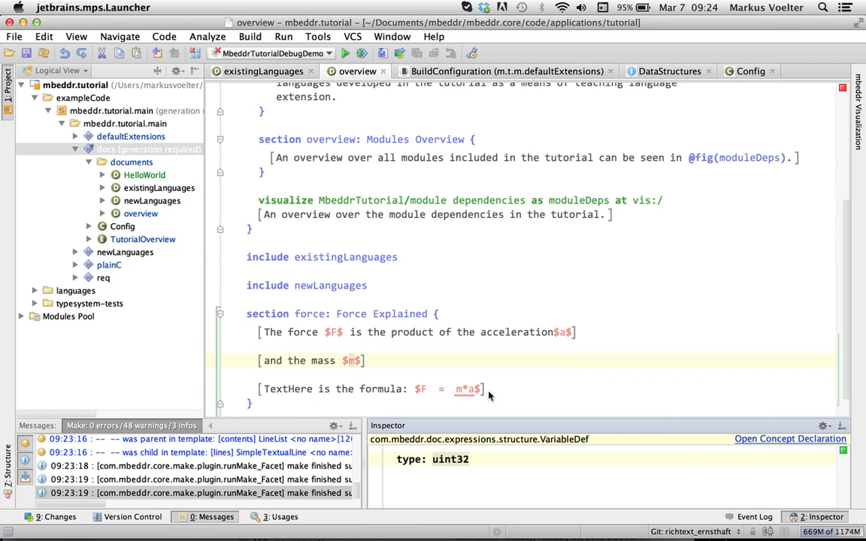
pyautogui.click(479, 389)
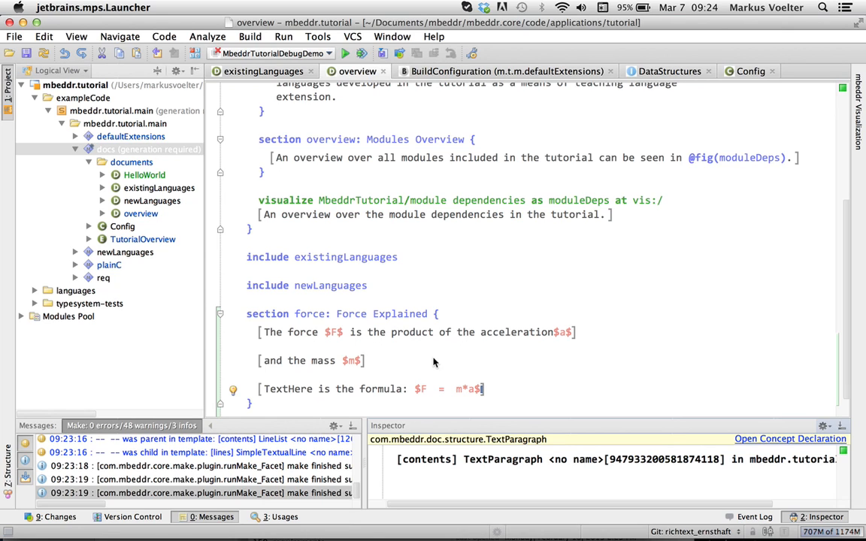
pyautogui.moveTo(399, 364)
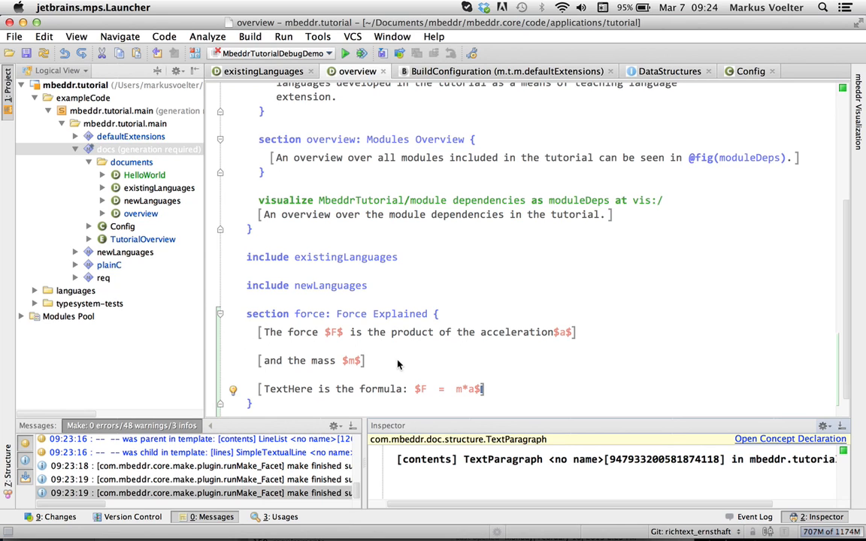